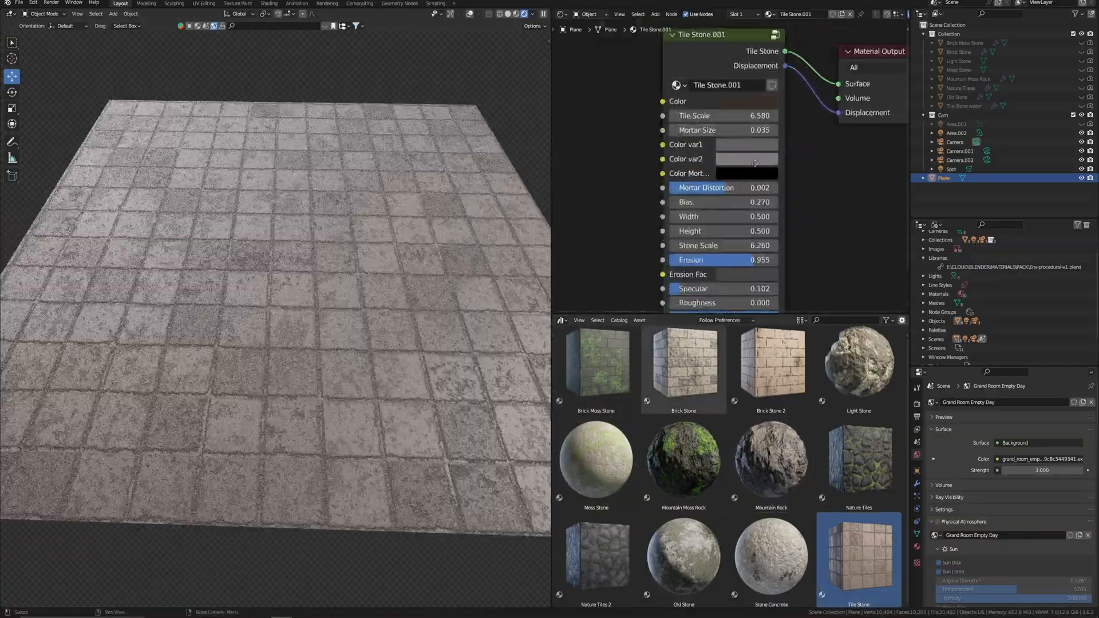
# Step: Preview a saved stone material on the tiled plane, then load the two-plinth comparison scene
pyautogui.moveTo(708, 115); pyautogui.dragTo(729, 115)
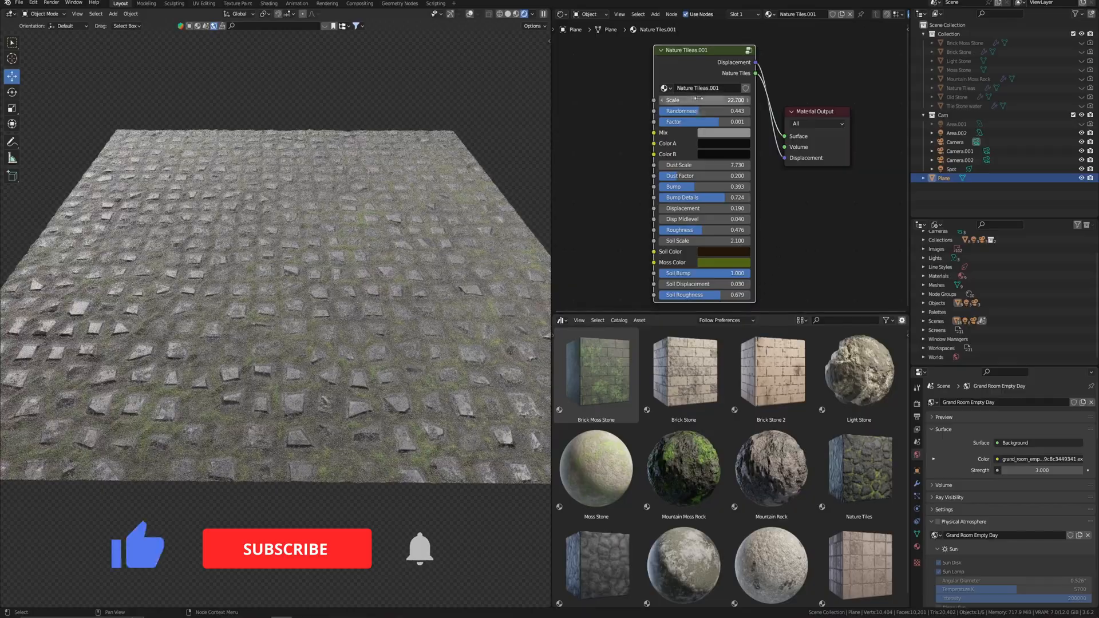
pyautogui.click(736, 250)
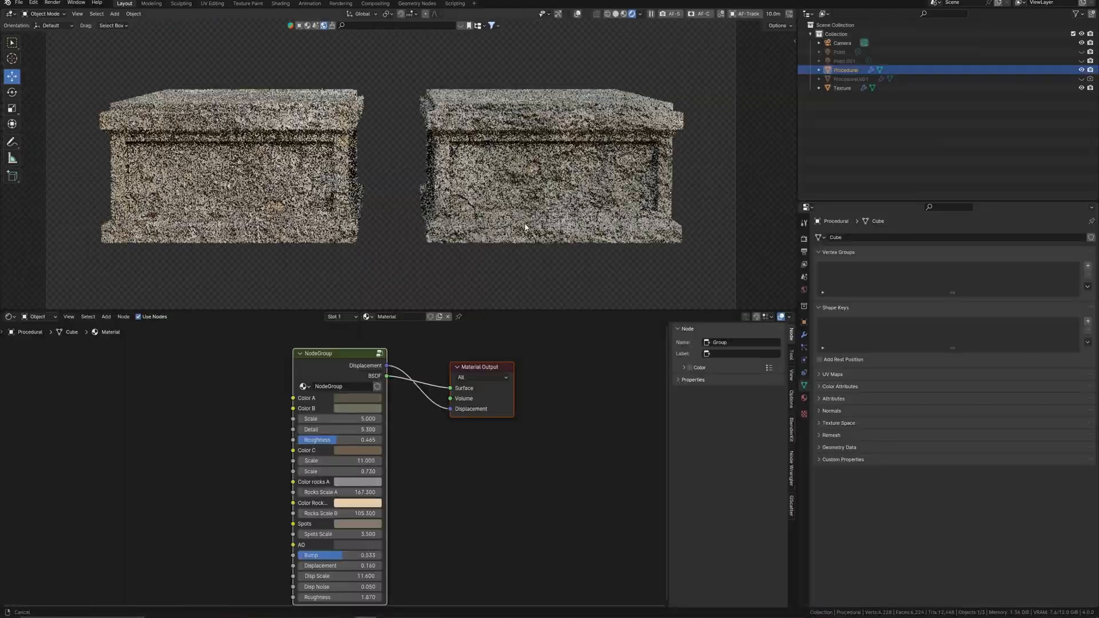
# Step: Inspect the Texture plinth, then add a new default material to the Procedural plinth
pyautogui.click(842, 88)
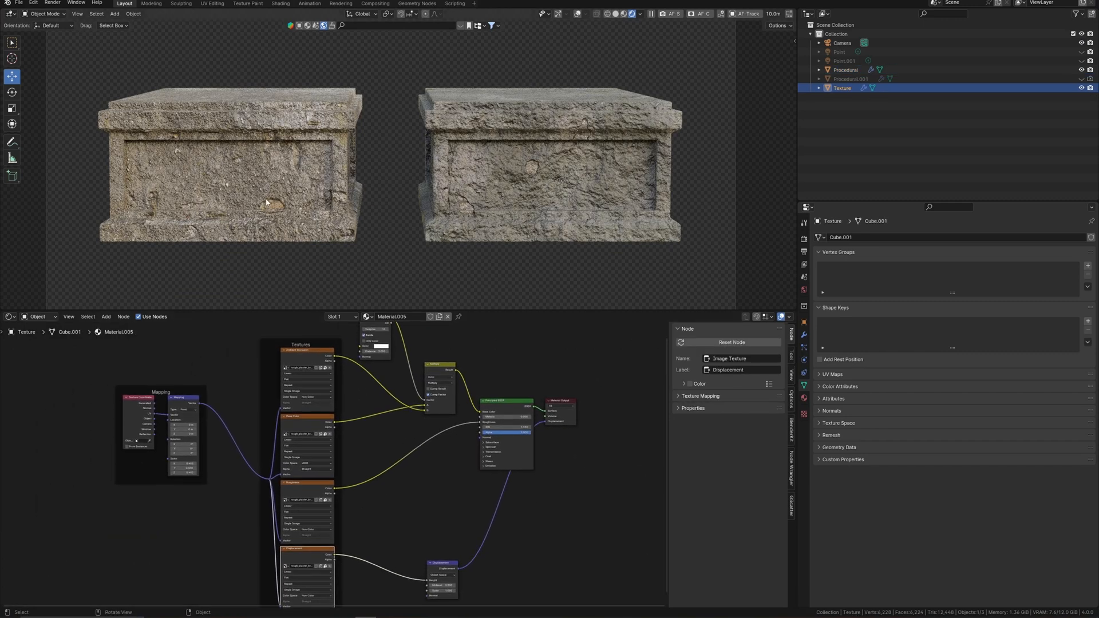
pyautogui.click(846, 70)
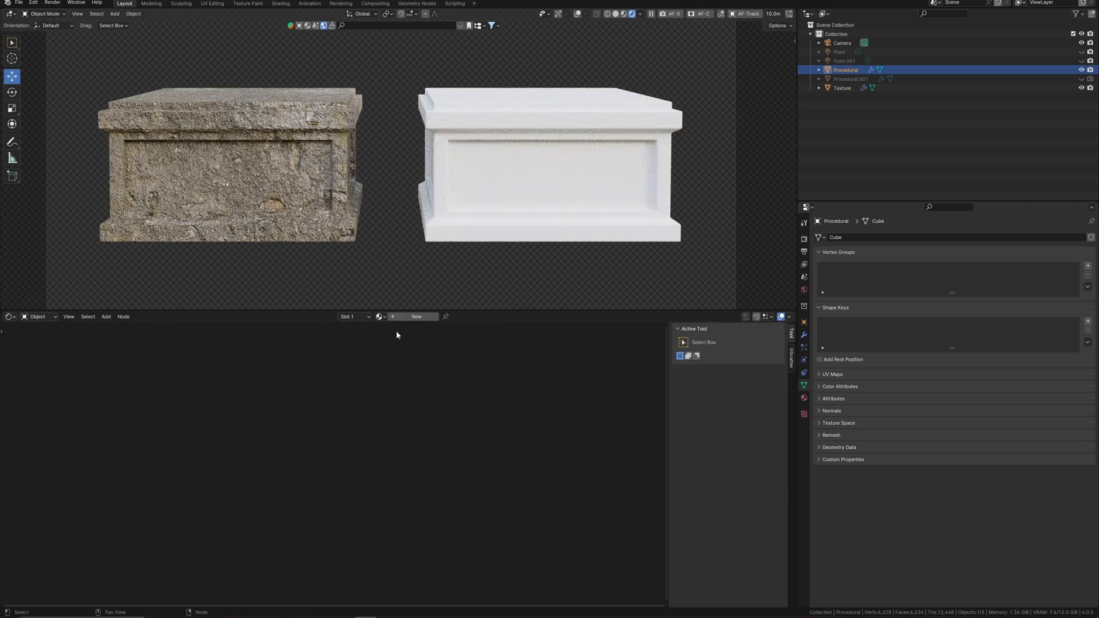
pyautogui.click(416, 316)
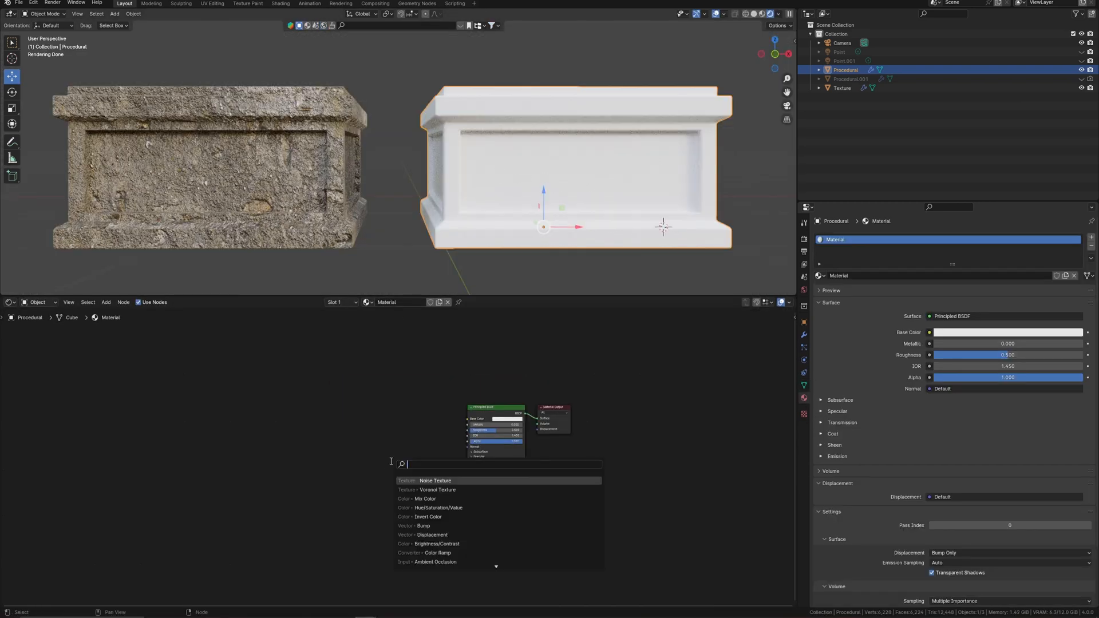
# Step: Feed Base Color an object-mapped Voronoi Texture with Scale 11.6, Detail 5.5, Lacunarity 7.8
pyautogui.write('vo')
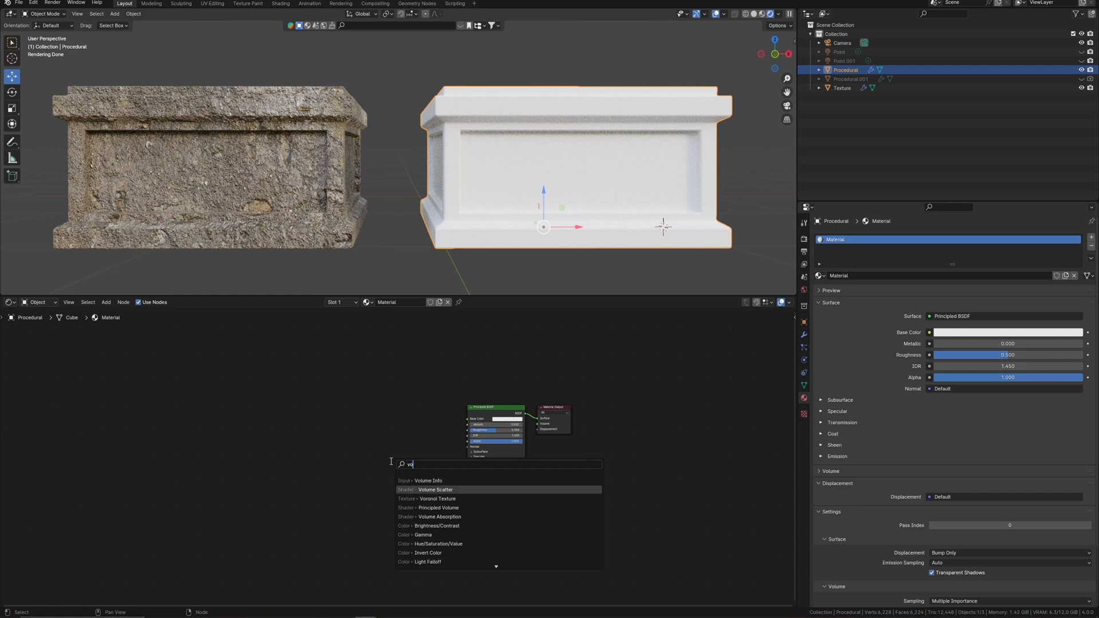
pyautogui.click(427, 498)
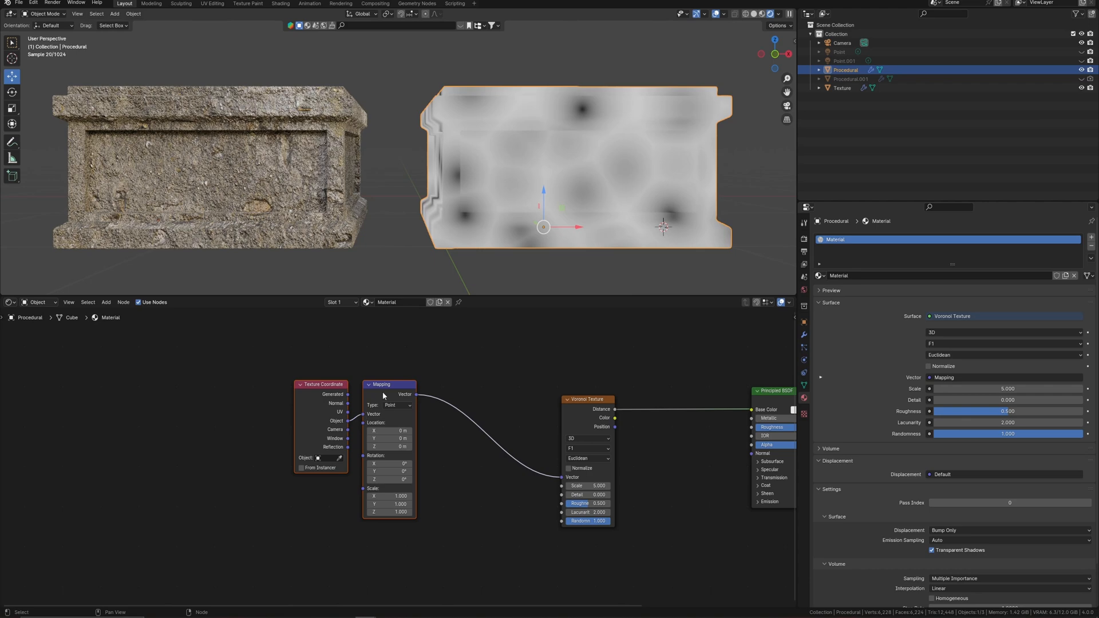
pyautogui.moveTo(390, 384); pyautogui.dragTo(353, 361)
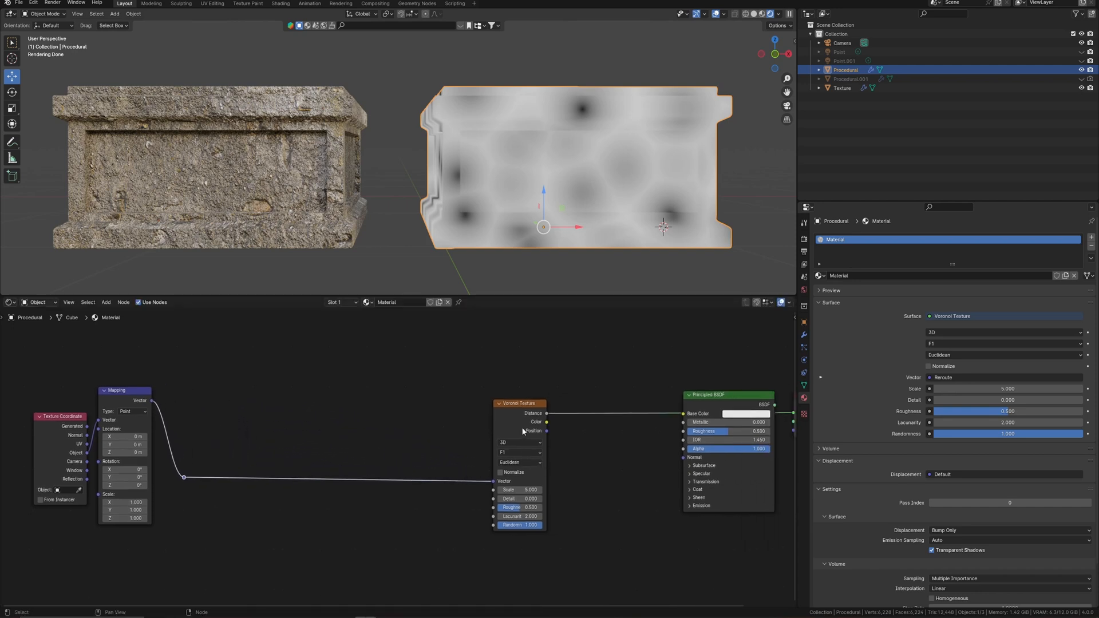
pyautogui.moveTo(522, 431); pyautogui.dragTo(477, 383)
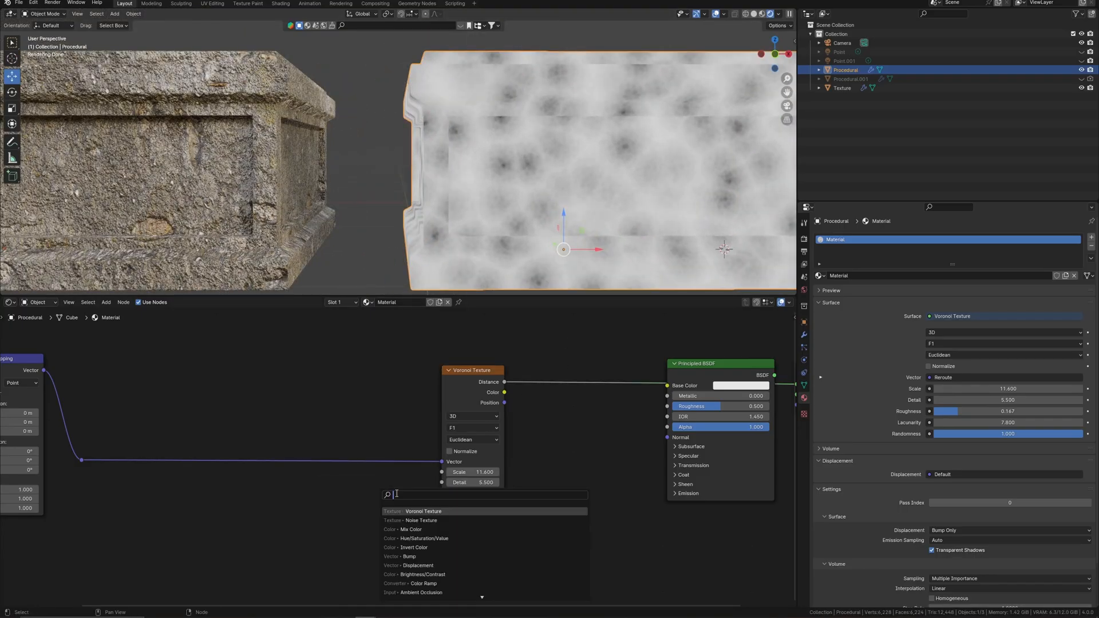
# Step: Warp the Voronoi coordinates with a Noise Texture at Scale 0.05 and Detail 15
pyautogui.click(416, 521)
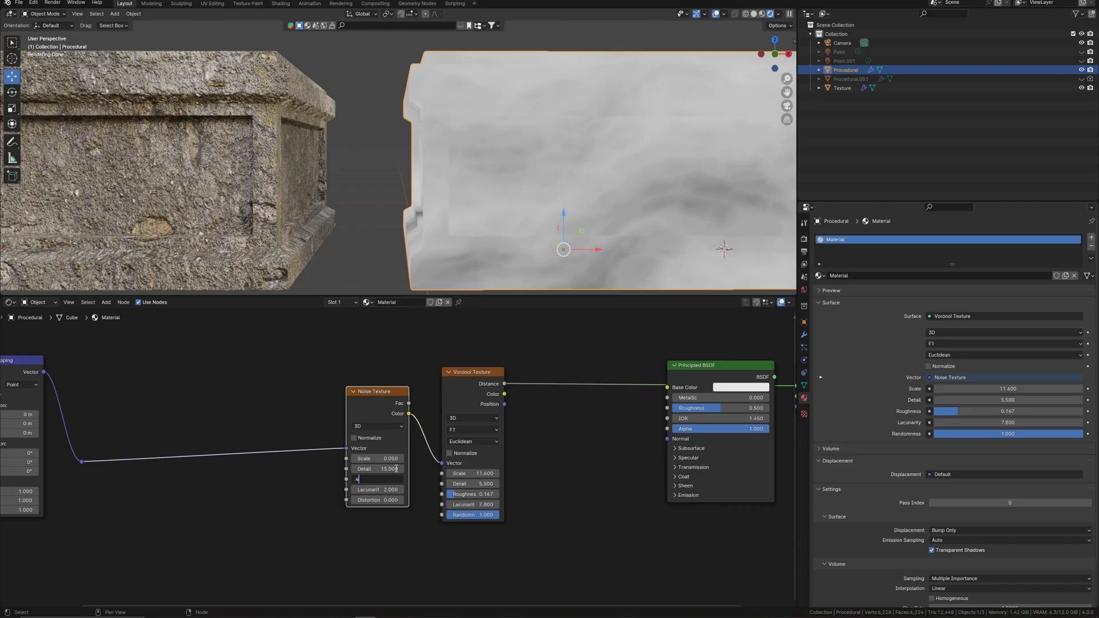
pyautogui.click(377, 480)
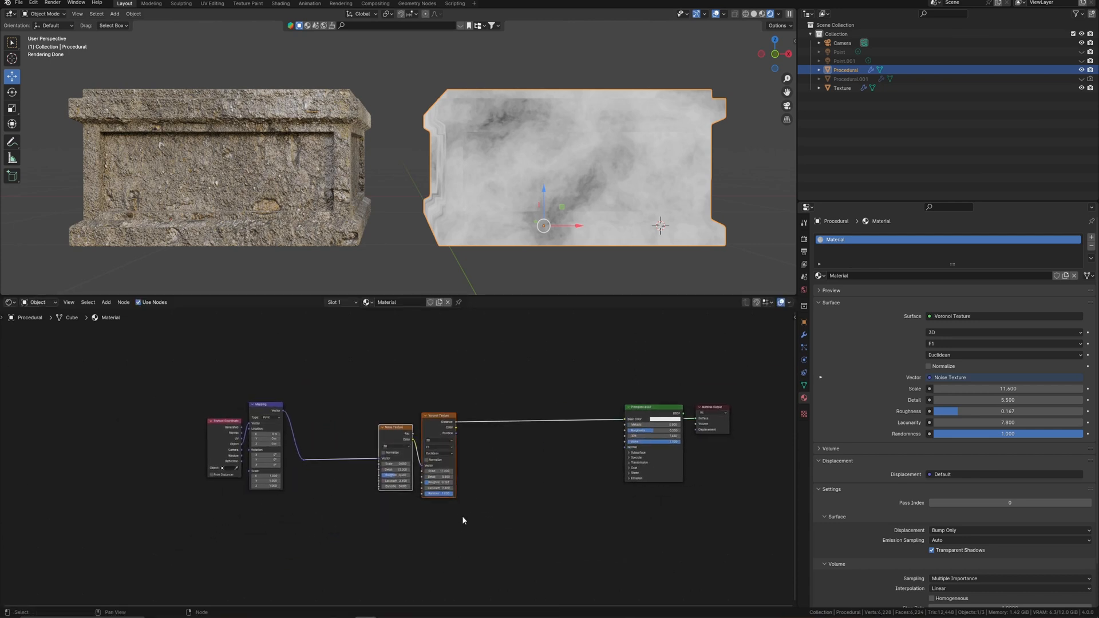
# Step: Drive material displacement from Voronoi Distance through a Displacement node, and add a Bump node
pyautogui.click(394, 428)
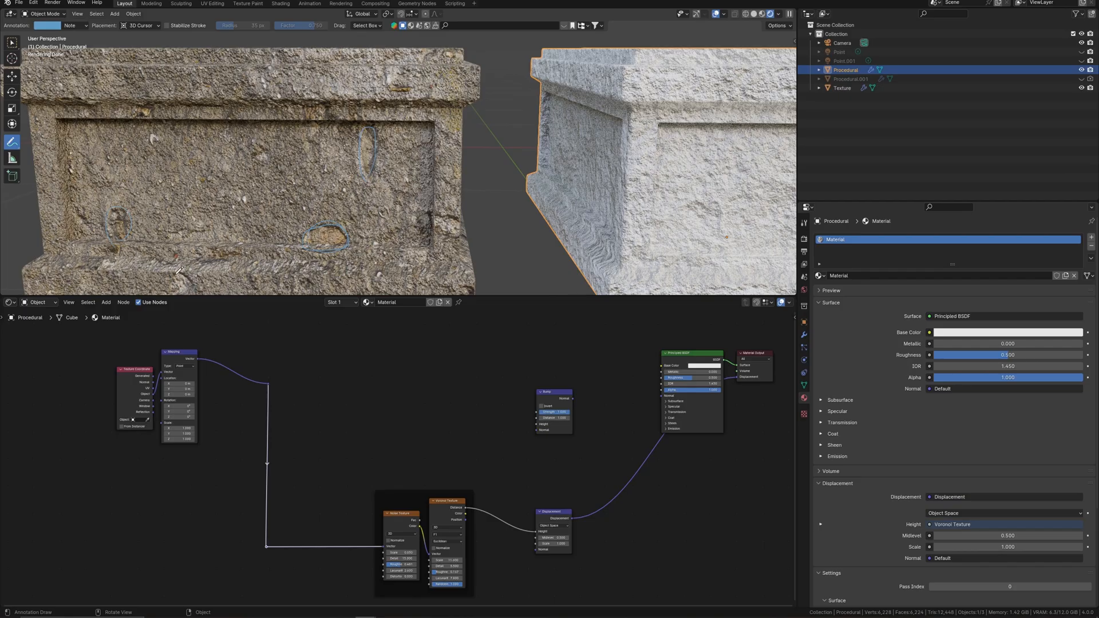
pyautogui.moveTo(81, 225)
pyautogui.write('n')
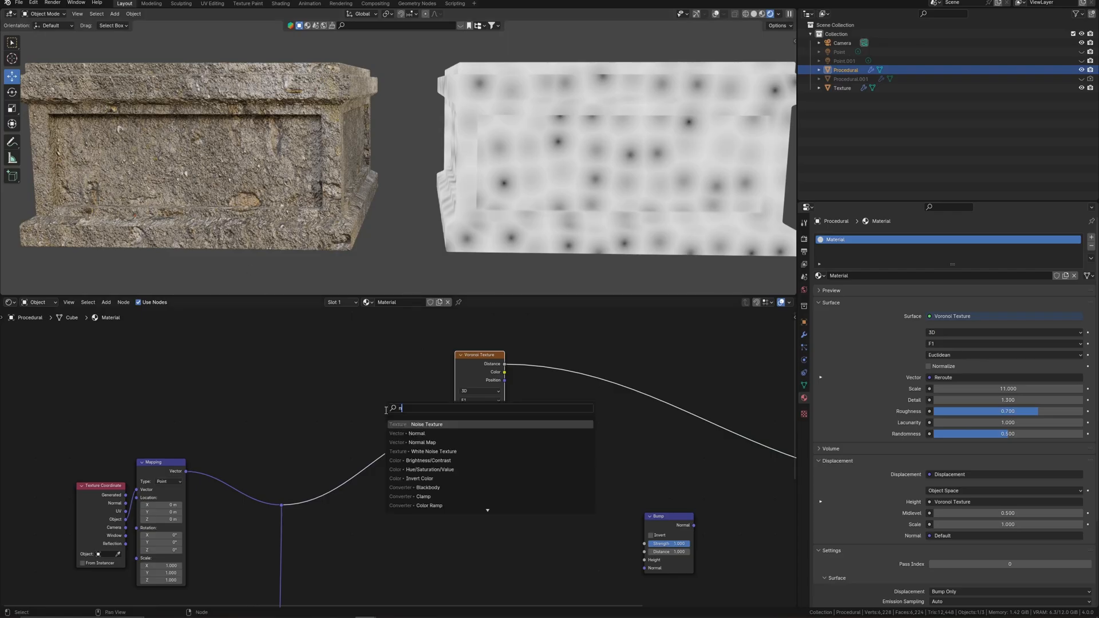
# Step: Add a second Voronoi (Scale 11, Roughness 0.7, Randomness 0.5) warped by a normalized Noise Texture
pyautogui.click(425, 424)
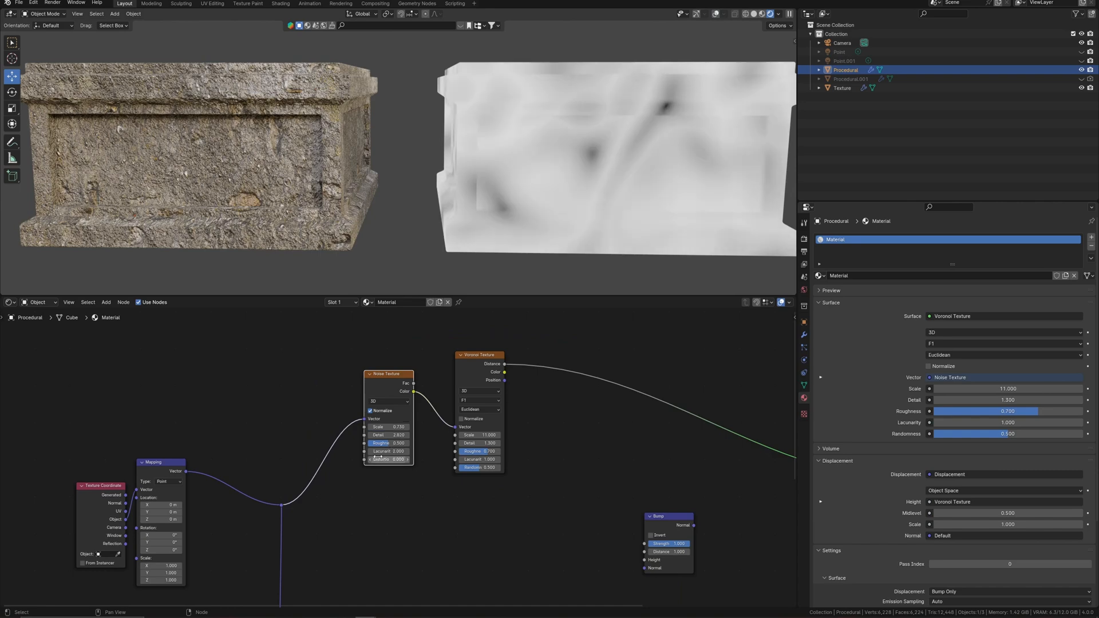
pyautogui.scroll(-3)
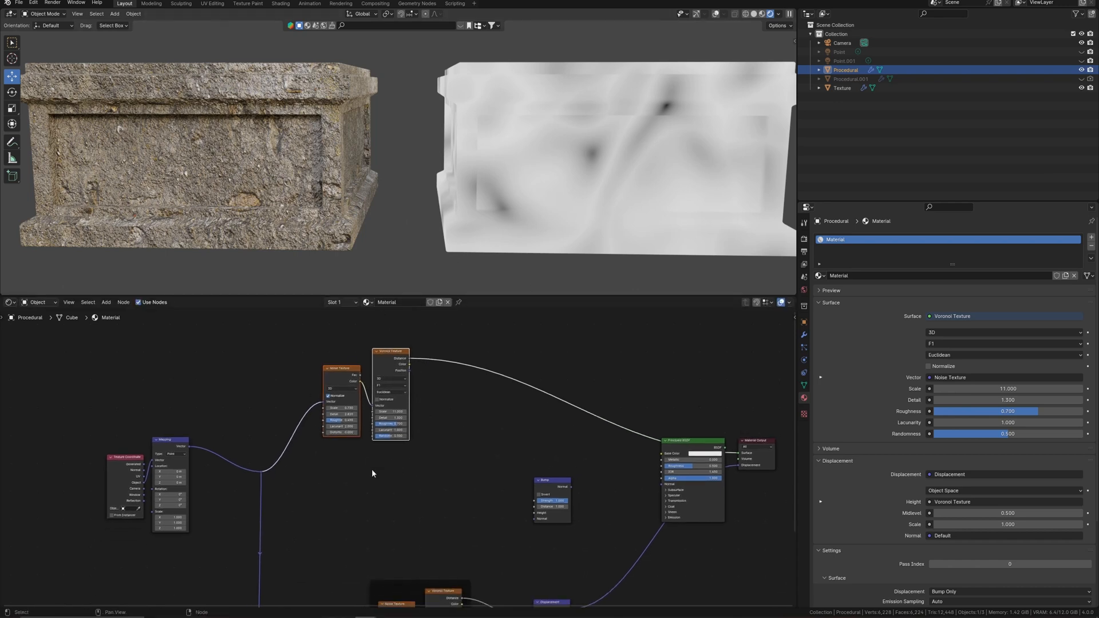
pyautogui.write('mu')
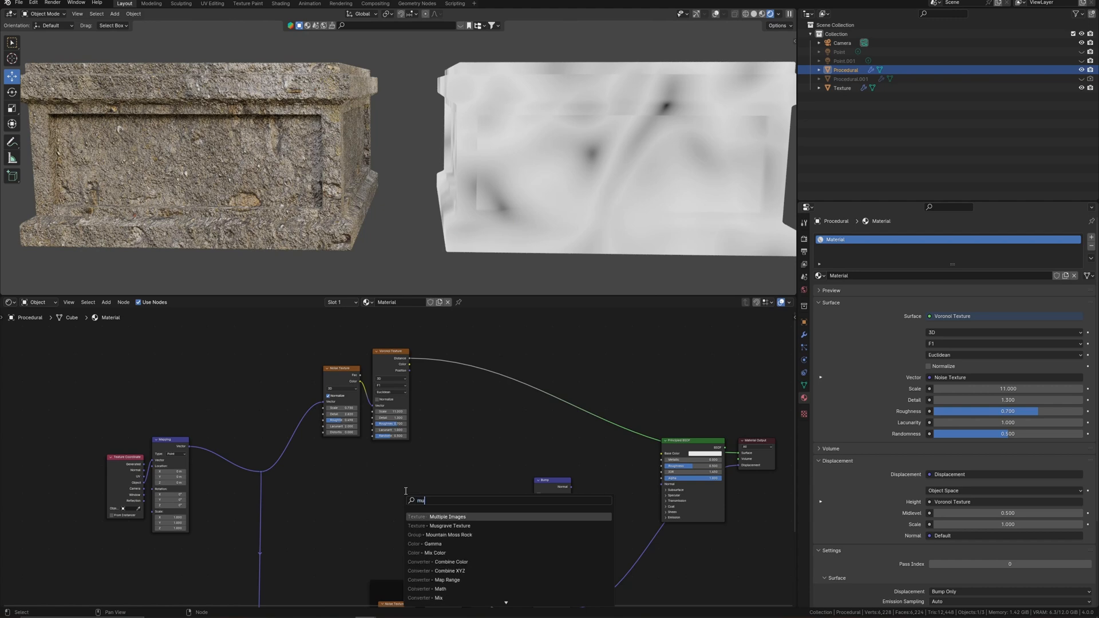
# Step: Mix in a Musgrave texture (Factor 0.02) and a Scale 42.4 Noise Texture (Factor 0.208)
pyautogui.click(447, 525)
pyautogui.write('mi')
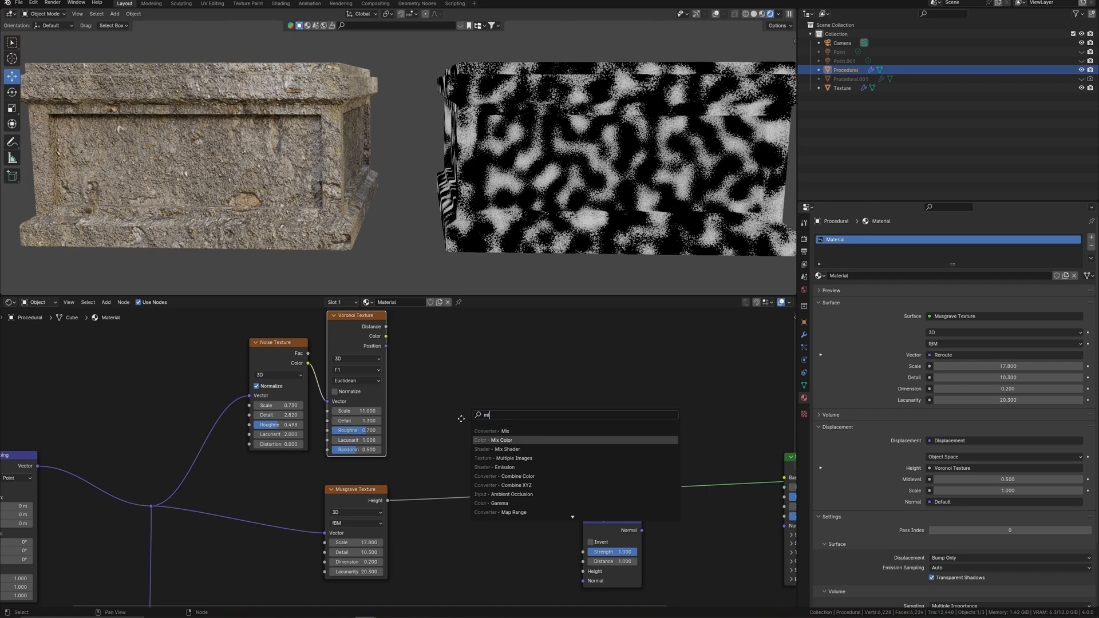
pyautogui.click(498, 440)
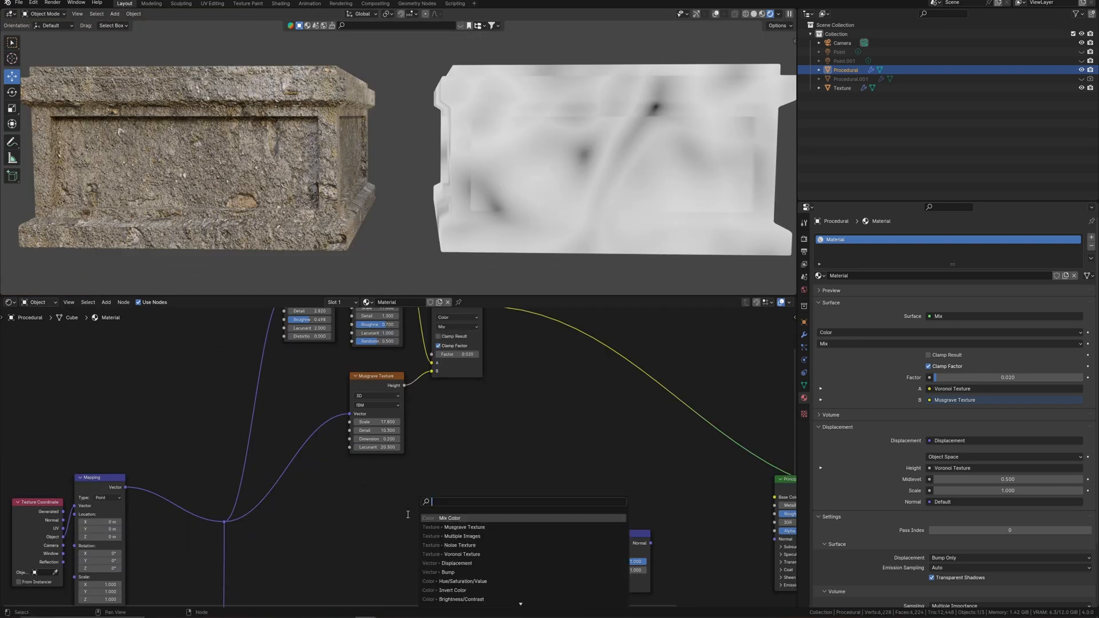
pyautogui.click(456, 546)
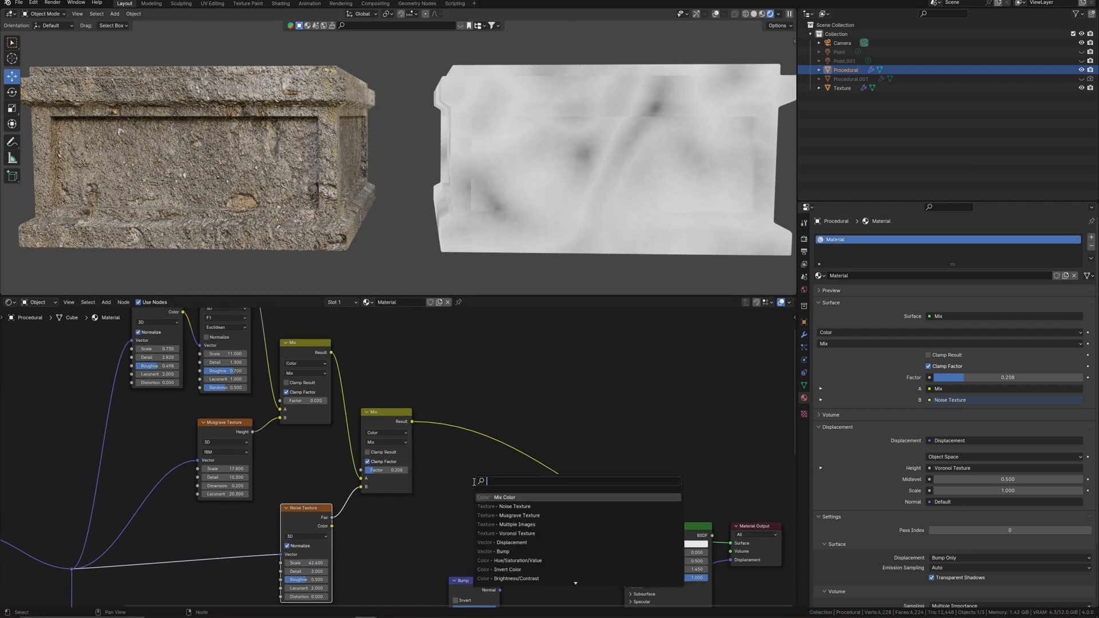
# Step: Sharpen the blend with a Color Ramp and add another Mix node for pale, speckled stone
pyautogui.write('colo')
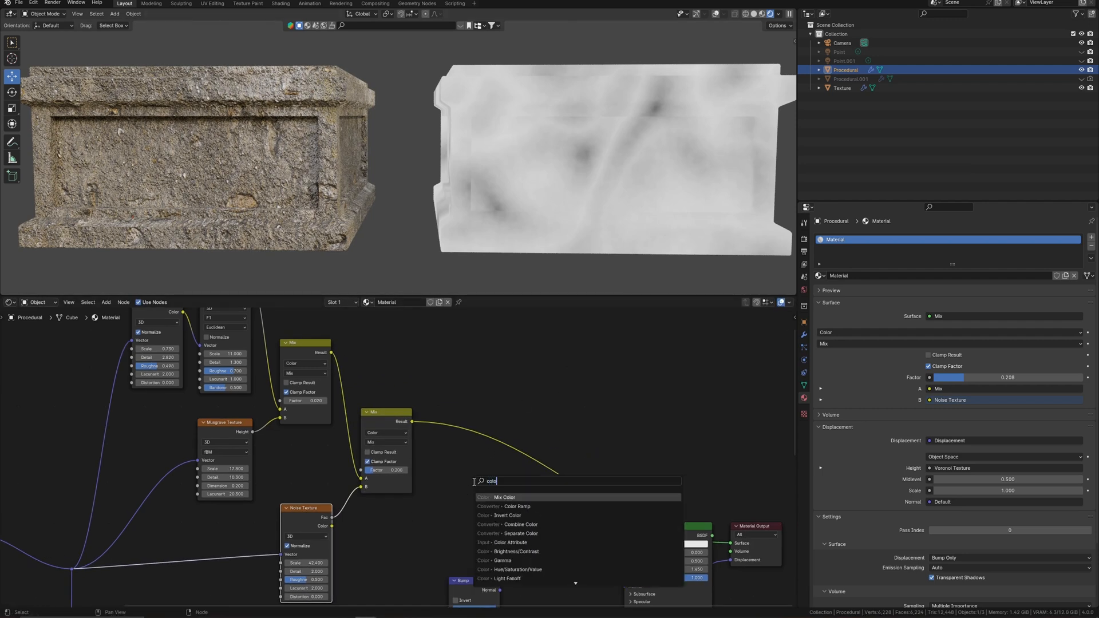
pyautogui.click(512, 506)
pyautogui.write('mi')
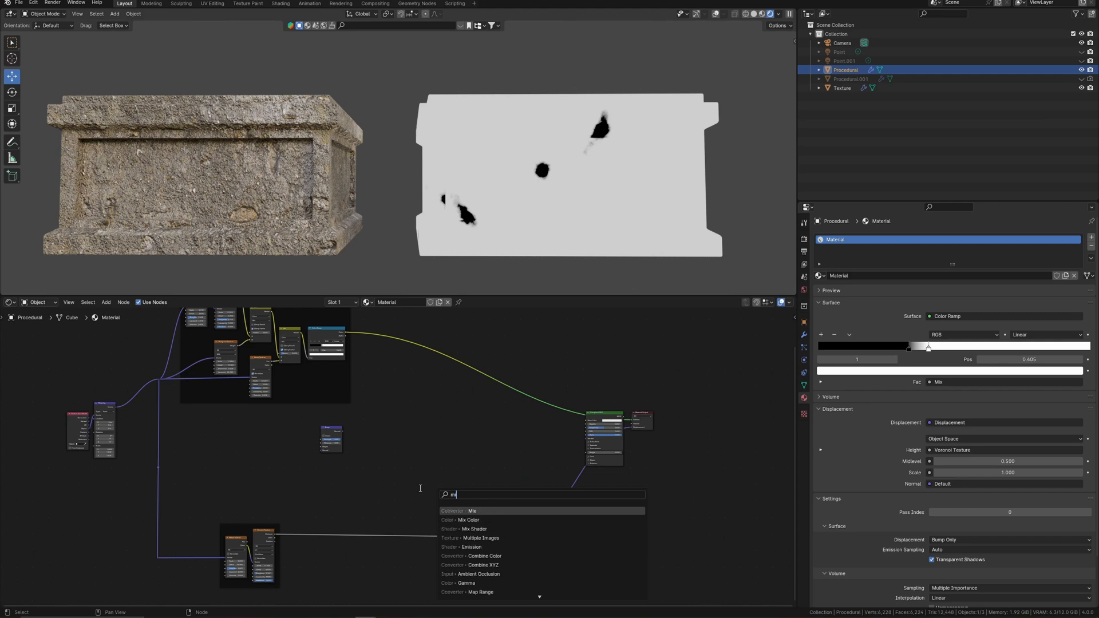
pyautogui.click(472, 510)
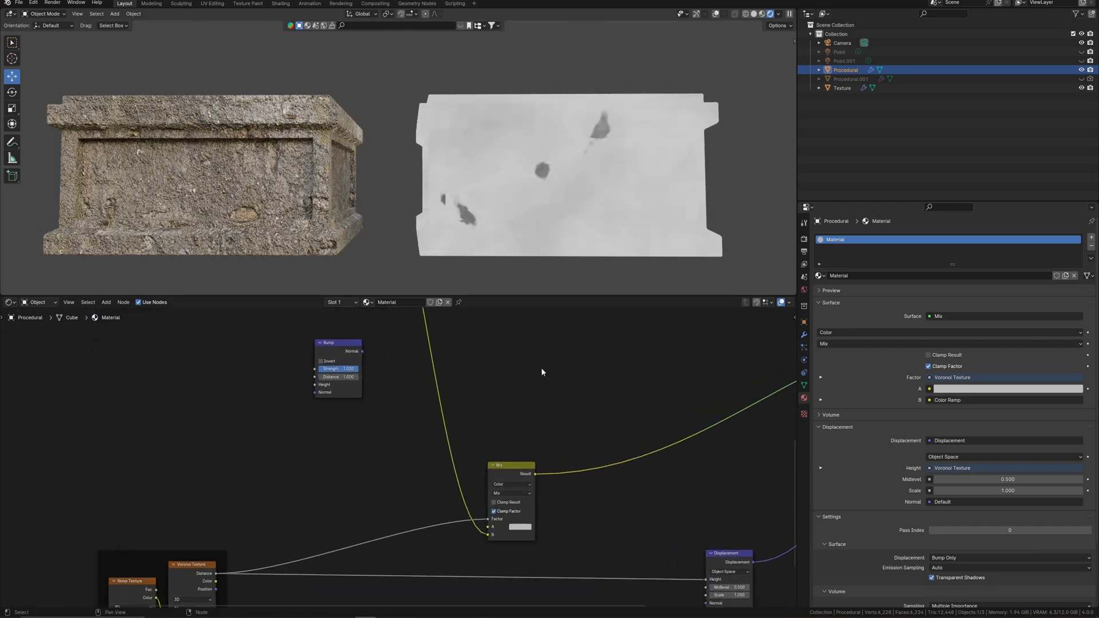
pyautogui.click(519, 527)
pyautogui.write('no')
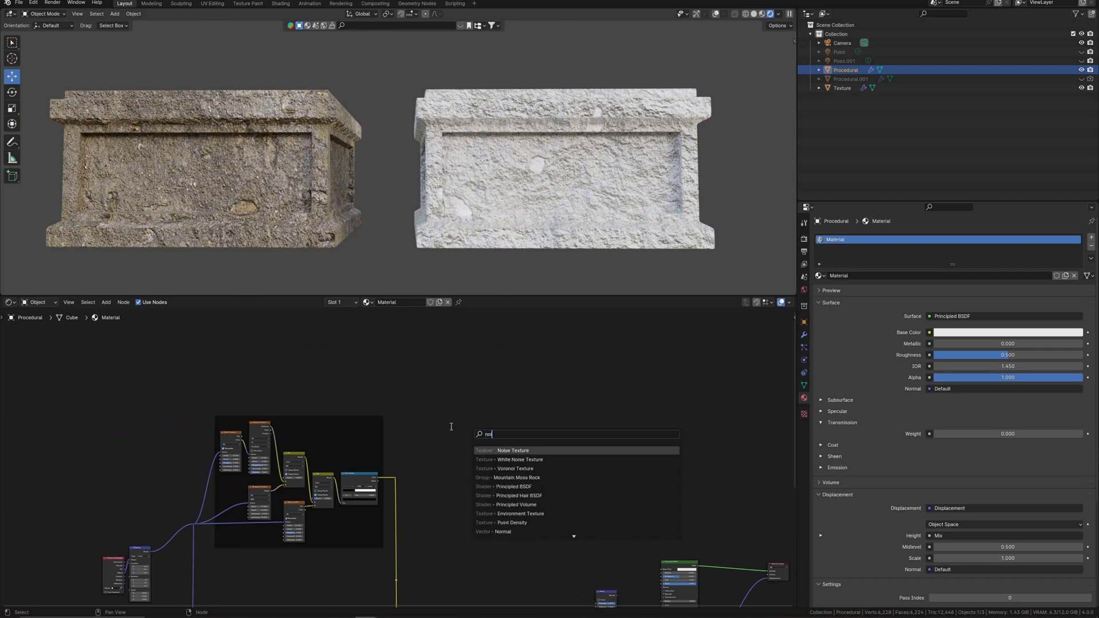
# Step: Mask a Mix Color node with a B-Spline Color Ramp over a Noise Texture, setting two stone colours
pyautogui.click(513, 450)
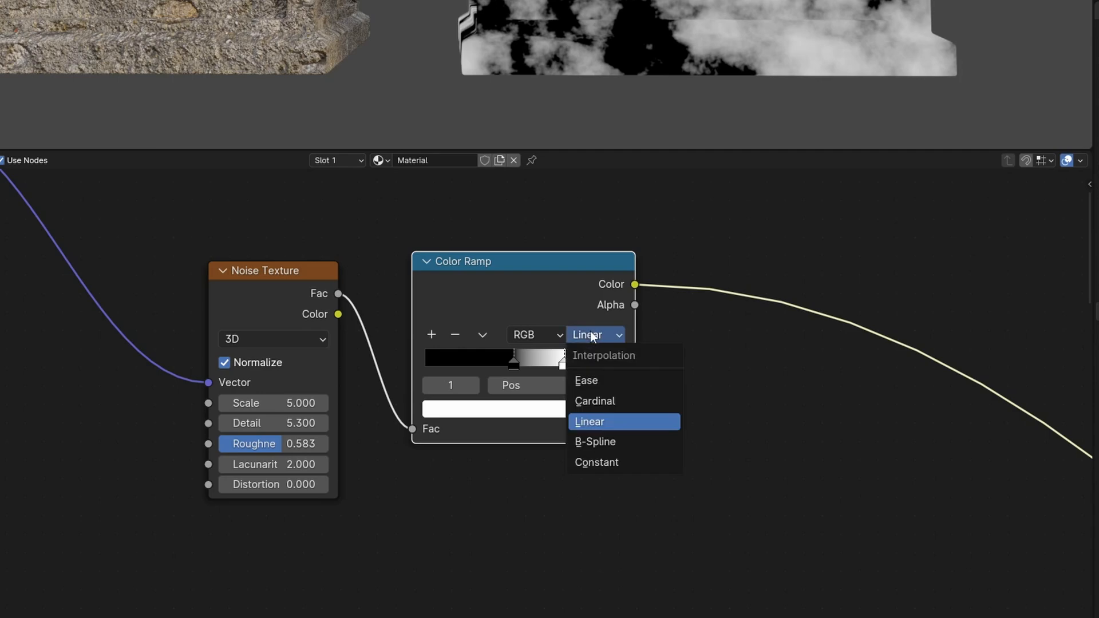
pyautogui.moveTo(596, 462)
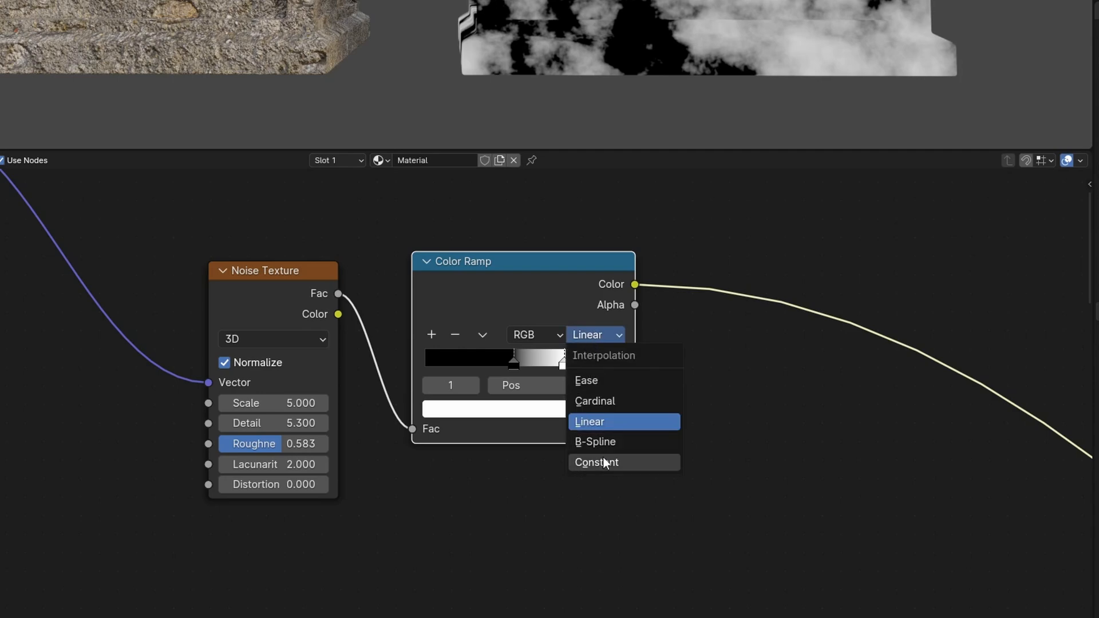
pyautogui.click(596, 441)
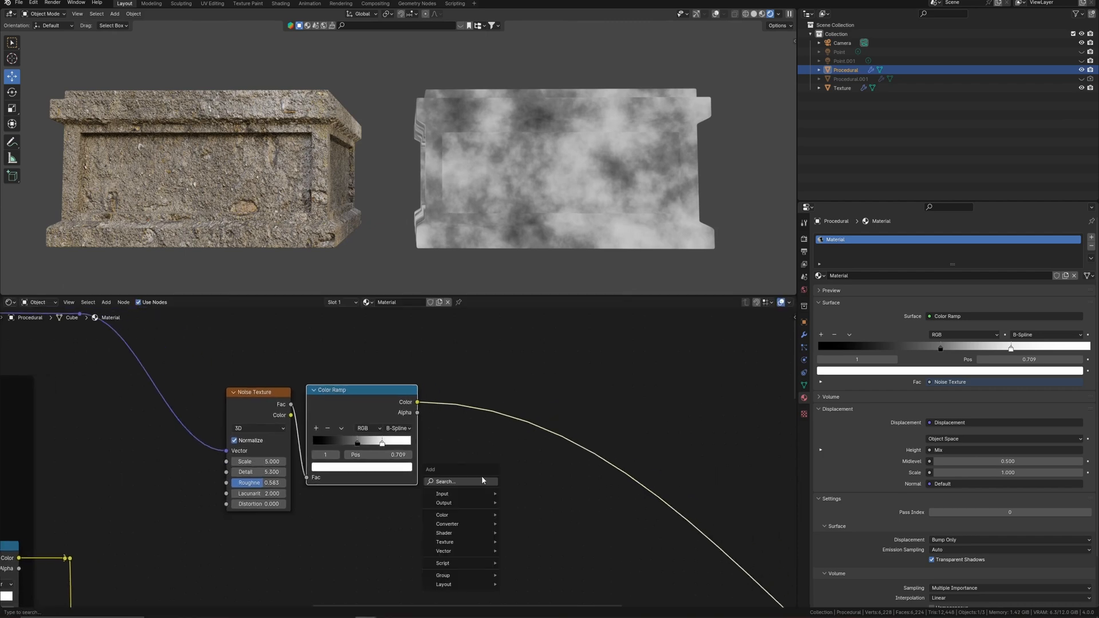
pyautogui.write('mi')
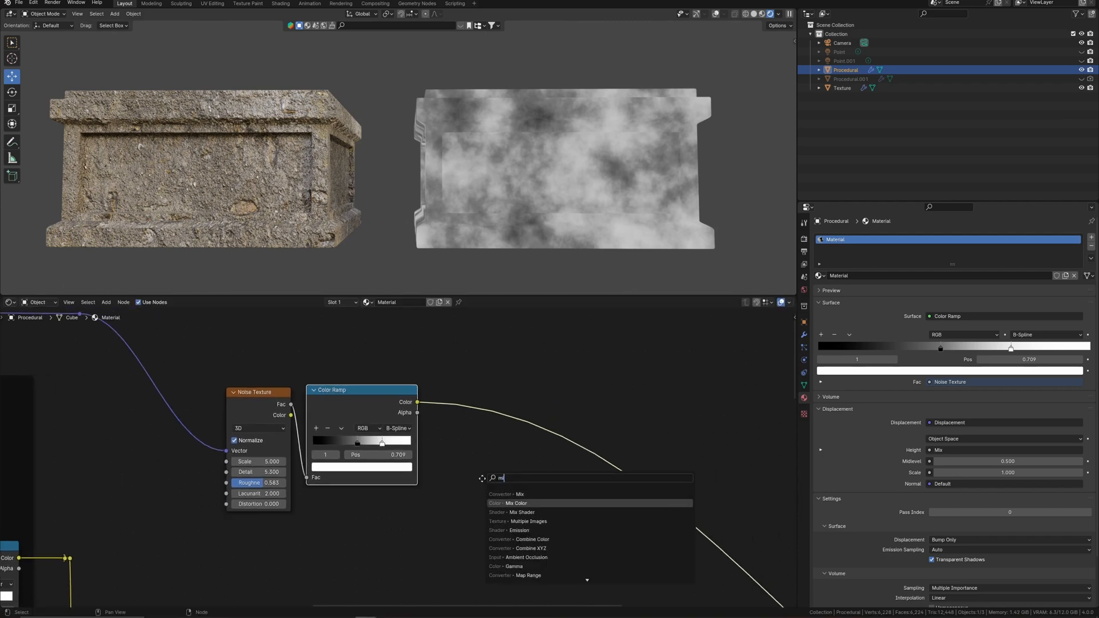
pyautogui.click(514, 504)
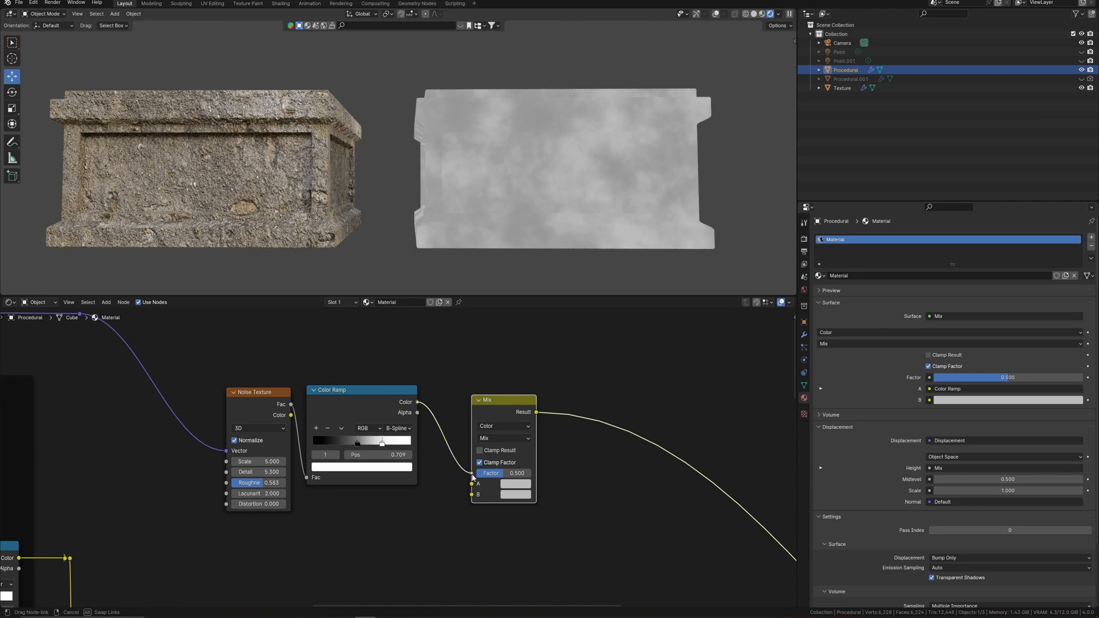
pyautogui.click(516, 473)
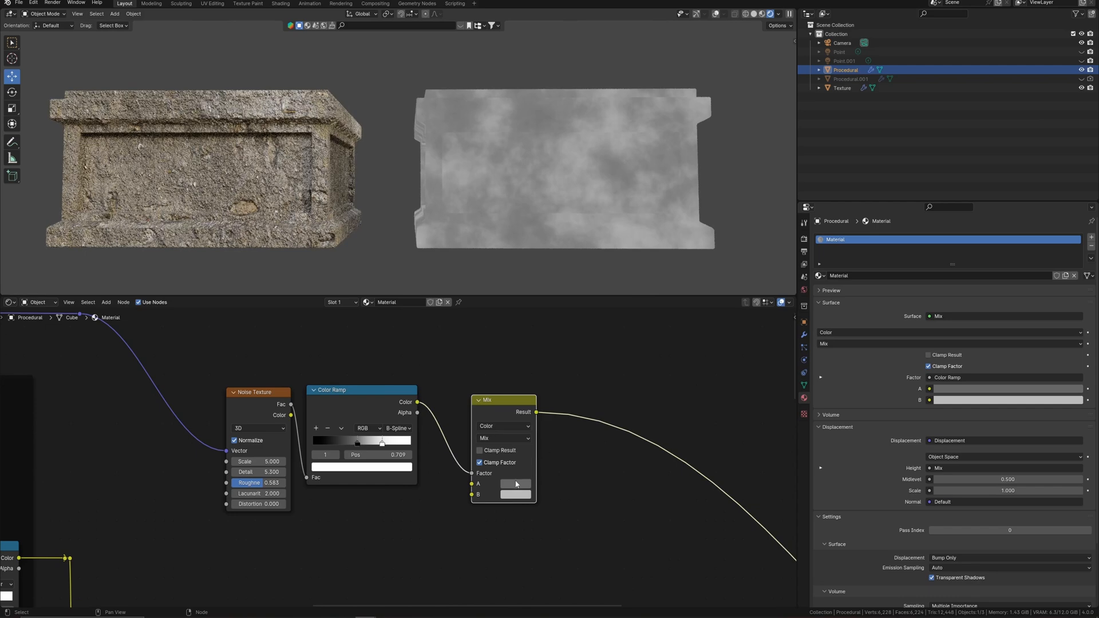
pyautogui.click(516, 484)
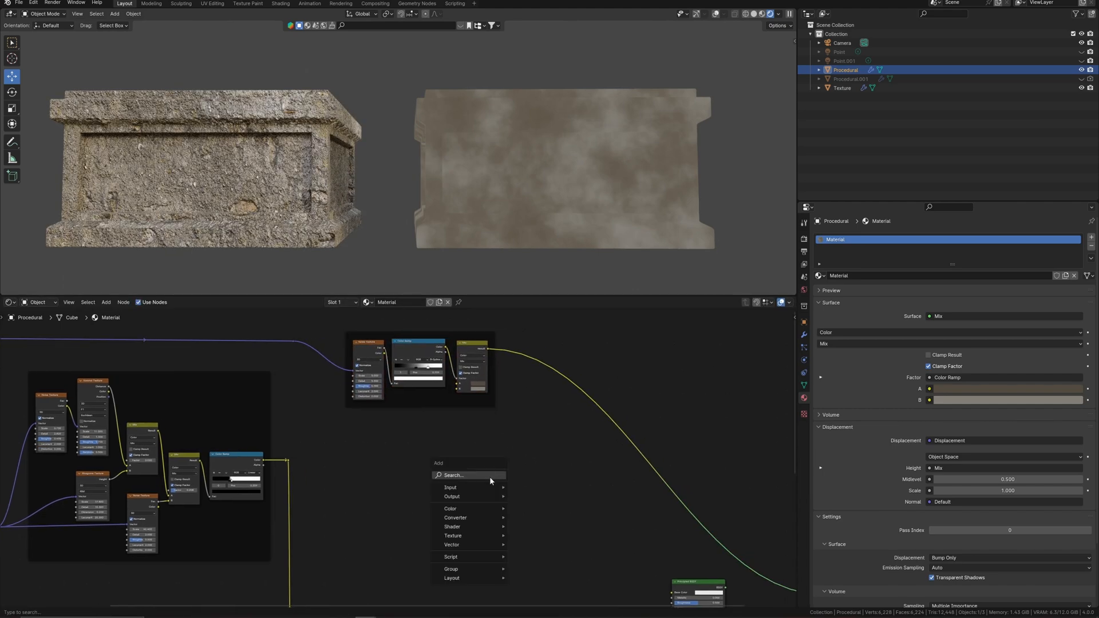
# Step: Add a Mix Color node taking the reroute as Factor and the previous Mix as B
pyautogui.write('mix')
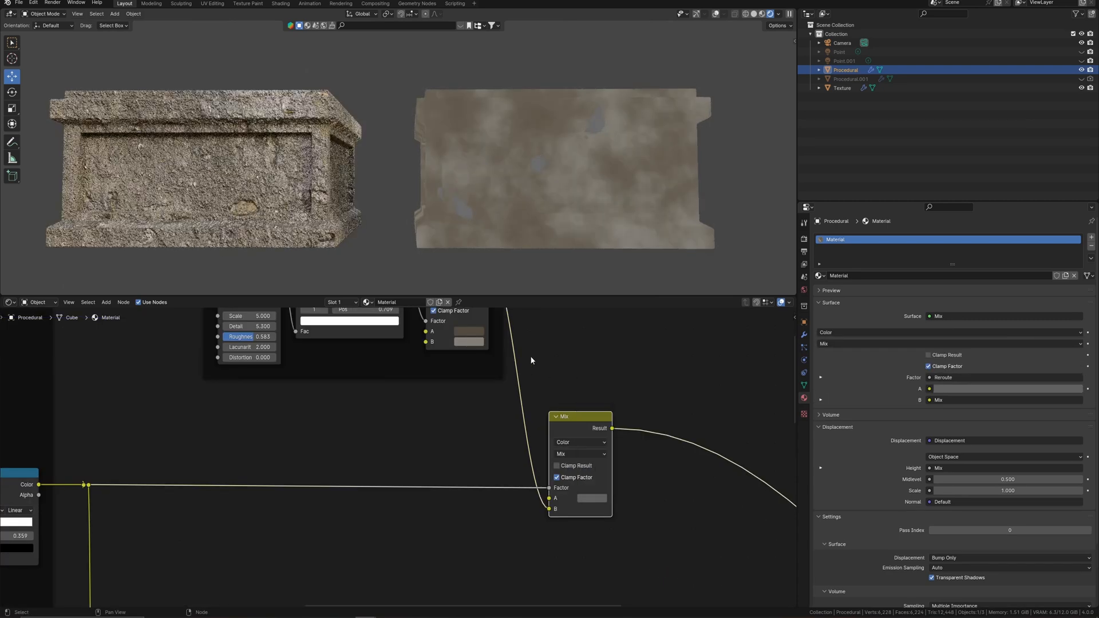
pyautogui.click(591, 499)
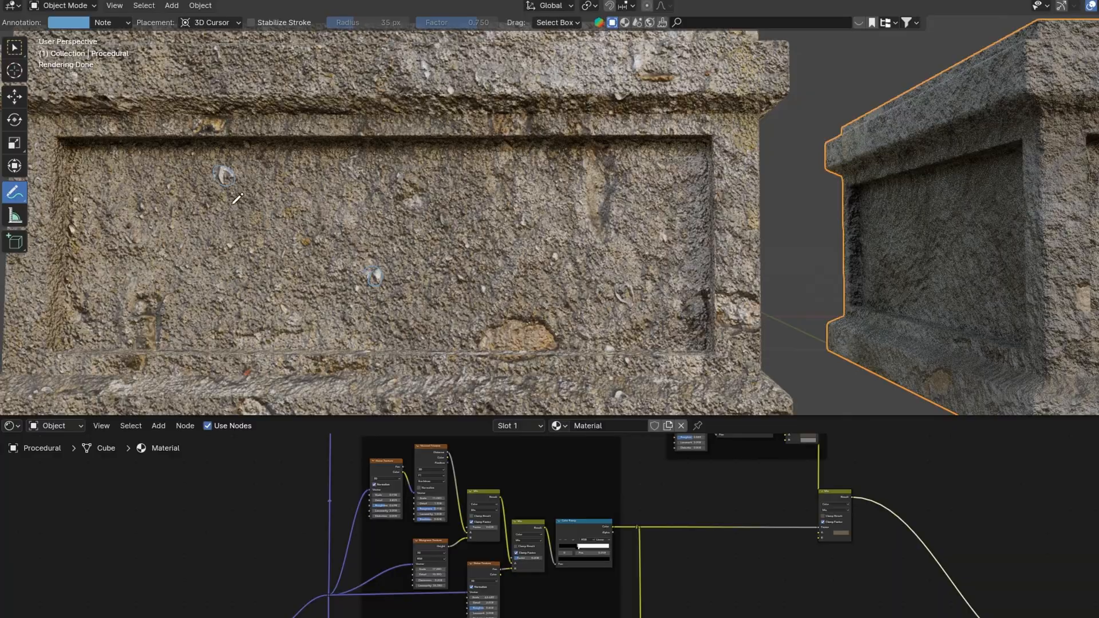
pyautogui.moveTo(623, 384)
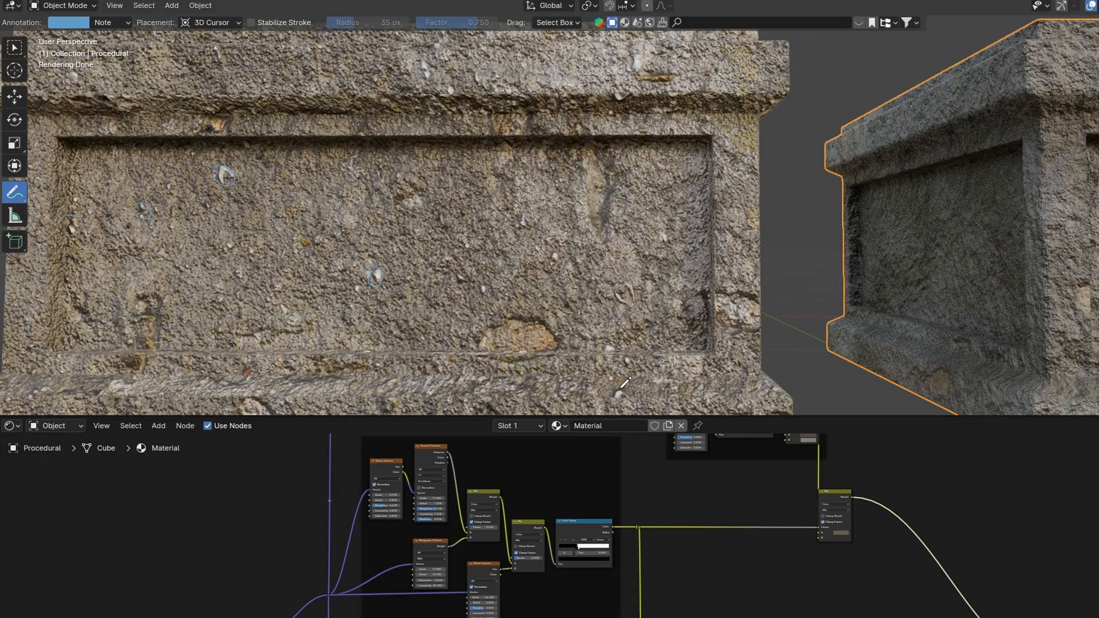
# Step: Add a Voronoi Texture with its Vector driven by the Noise Texture Color, at a higher scale
pyautogui.click(14, 193)
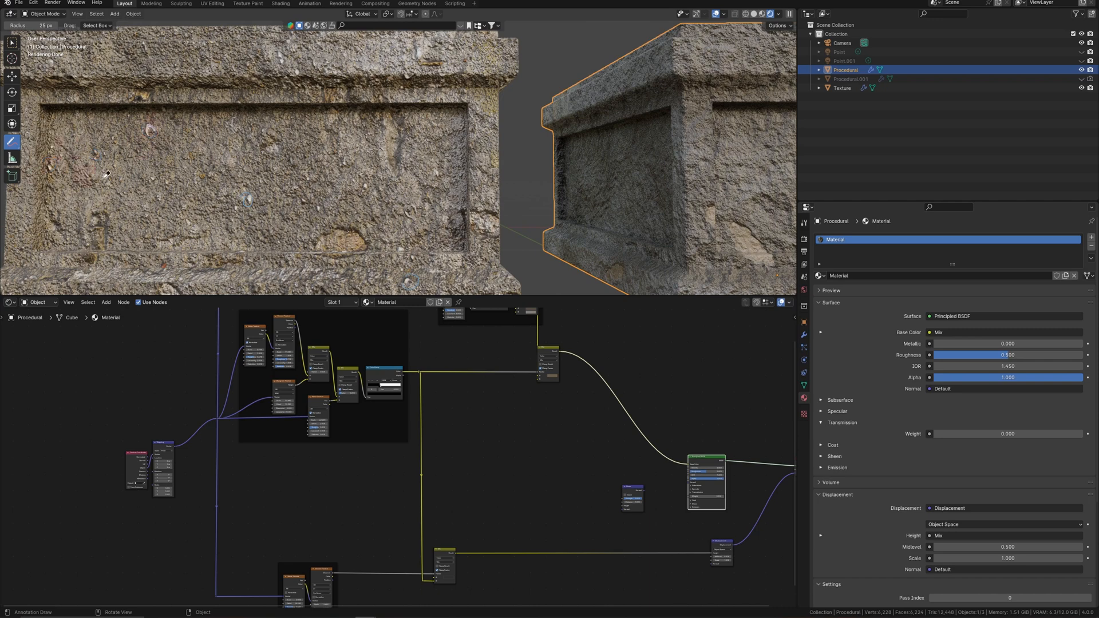
pyautogui.moveTo(23, 59)
pyautogui.write('colo')
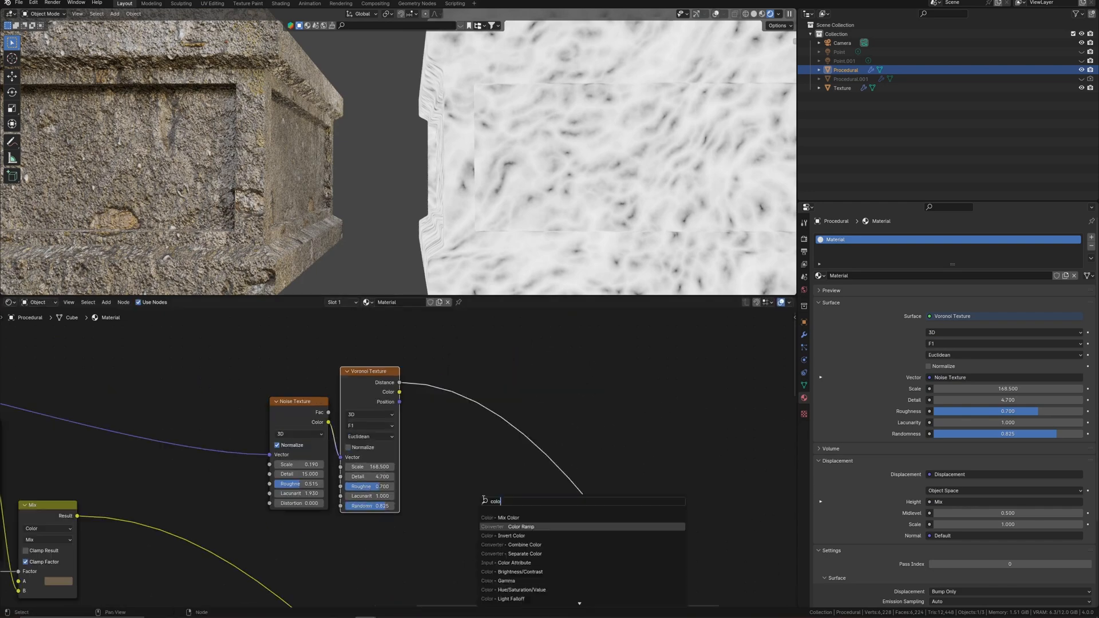
# Step: Add a tightened Color Ramp after the Voronoi and a Mix Color node blending brown over grey
pyautogui.click(521, 527)
pyautogui.write('m')
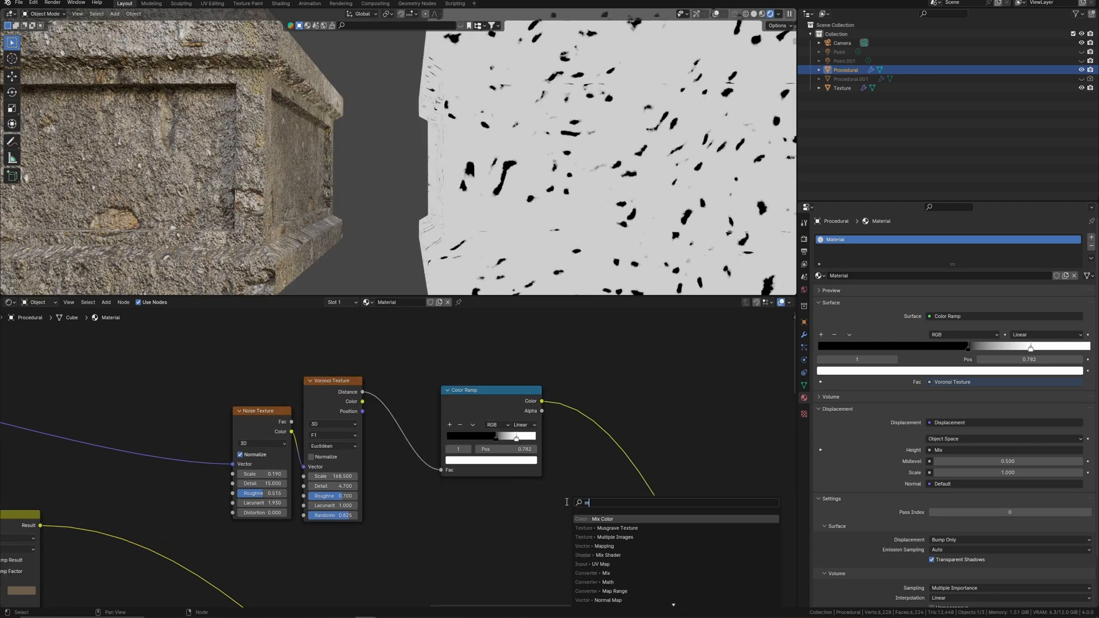
pyautogui.click(601, 519)
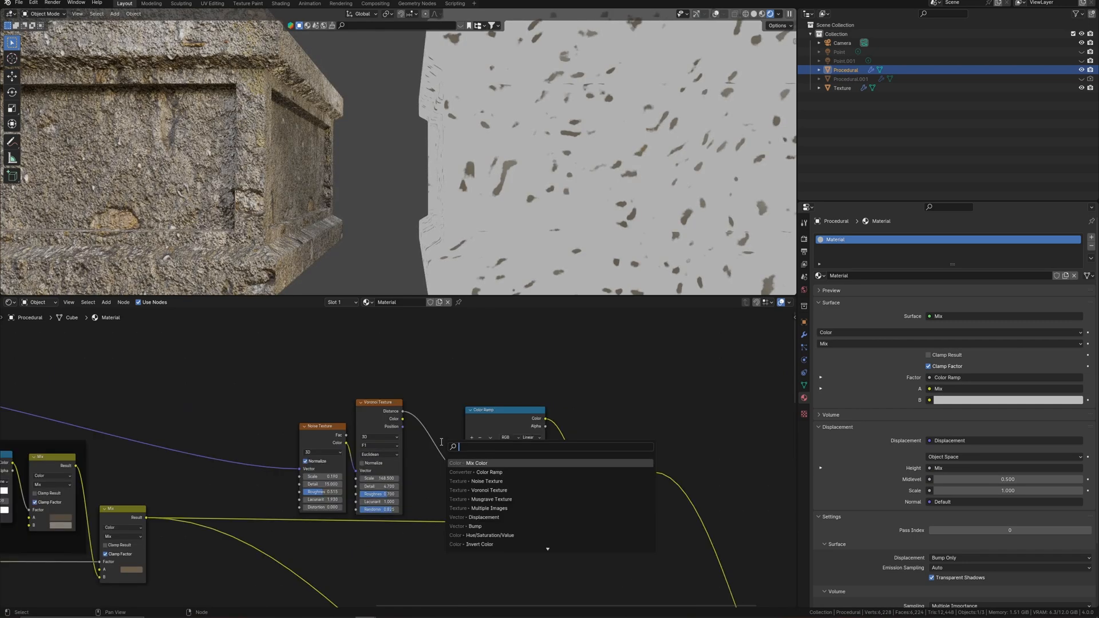
pyautogui.write('in')
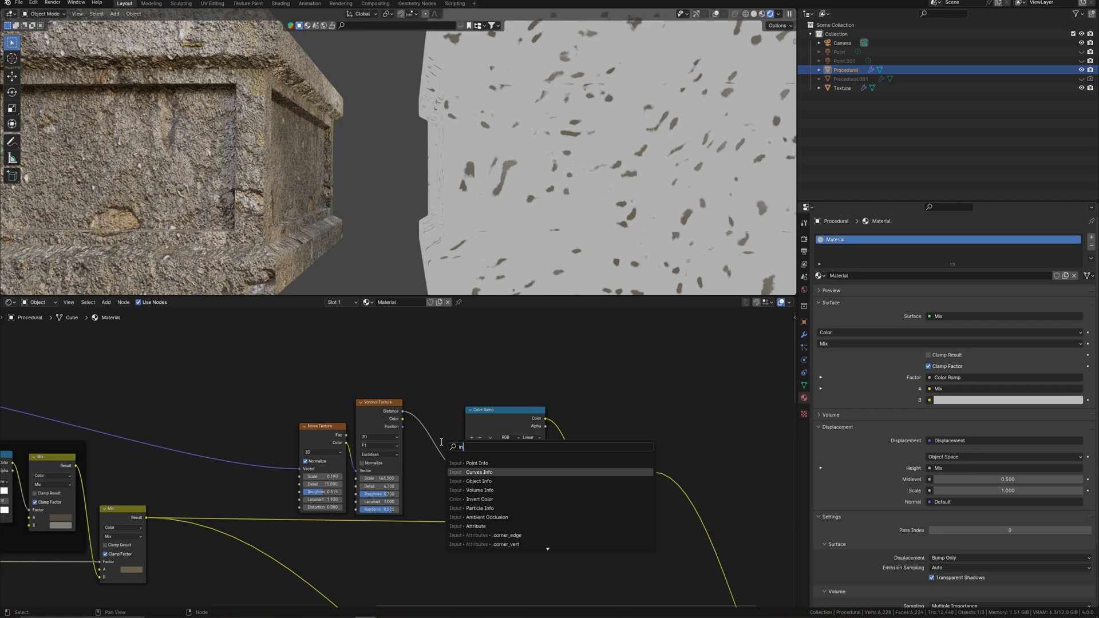
pyautogui.click(479, 500)
pyautogui.write('mu')
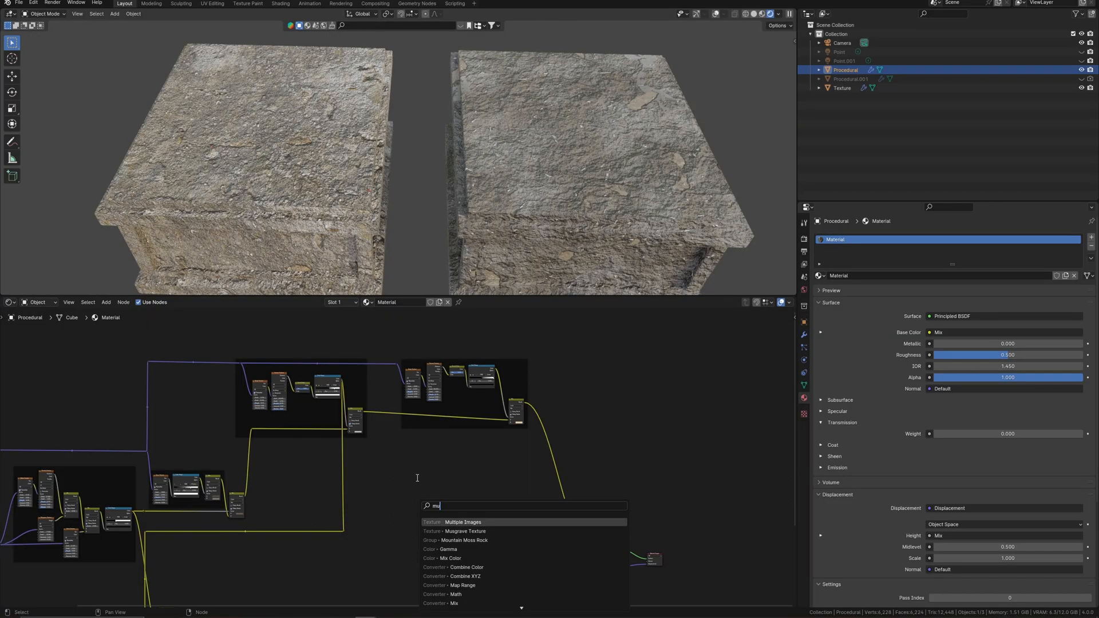
# Step: Add a framed Musgrave Texture and Color Ramp, mixed into the Base Color
pyautogui.click(462, 522)
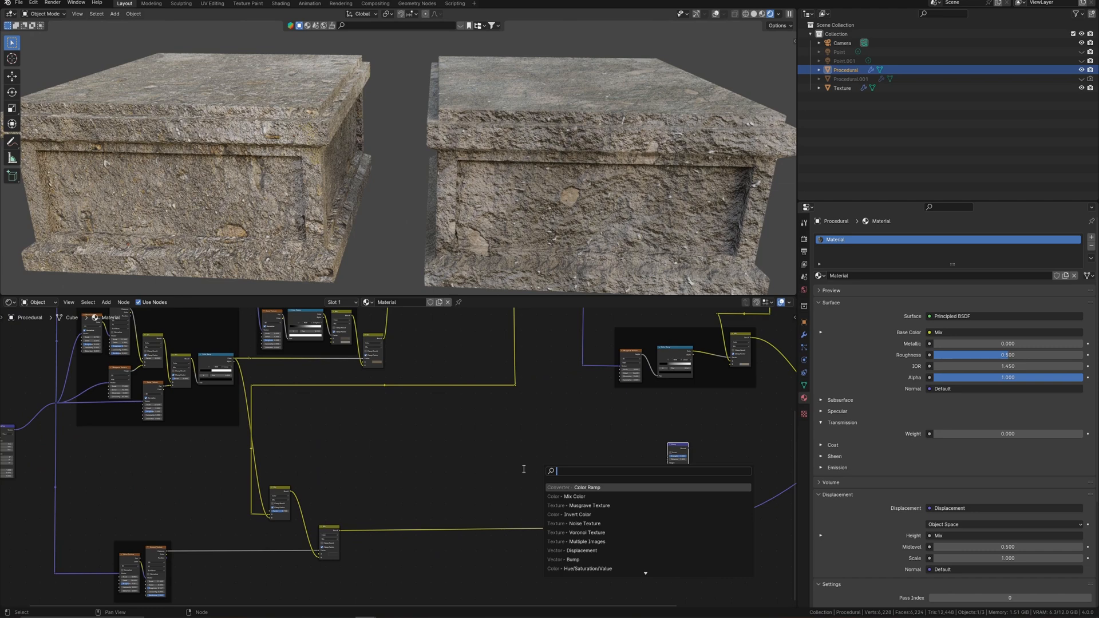
# Step: Add a Noise Texture node and place it beside the Bump node
pyautogui.write('nois')
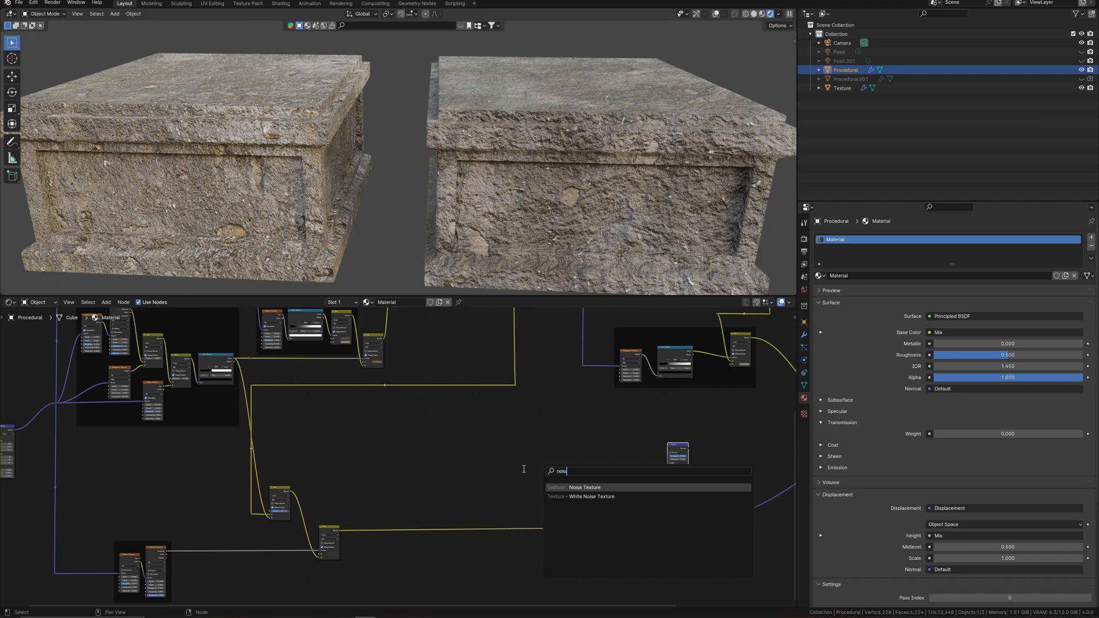
pyautogui.click(584, 488)
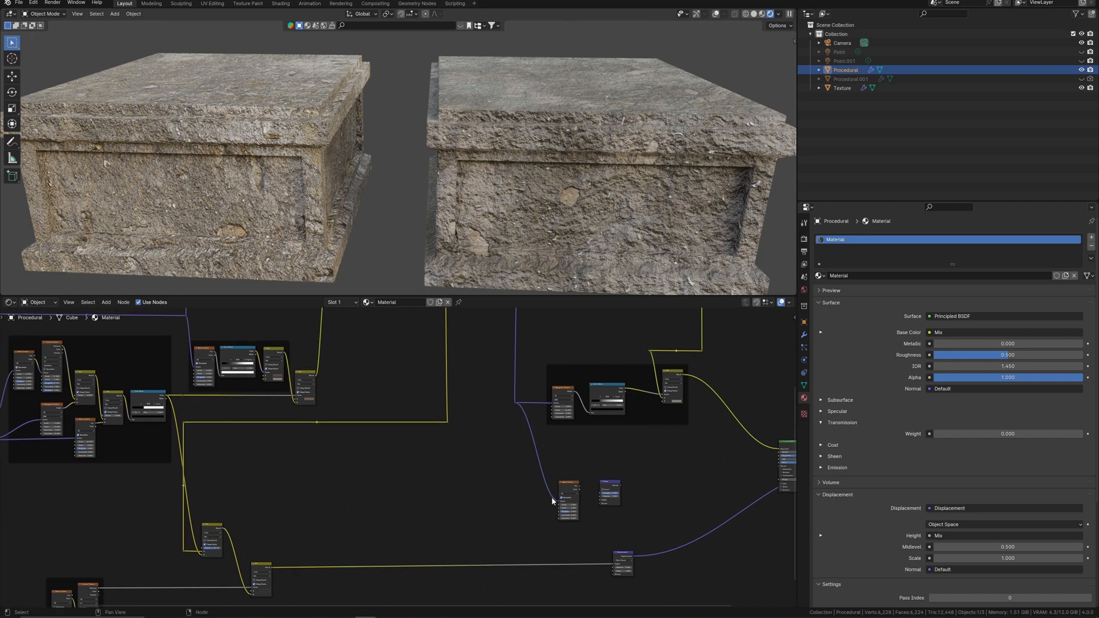
pyautogui.scroll(-3)
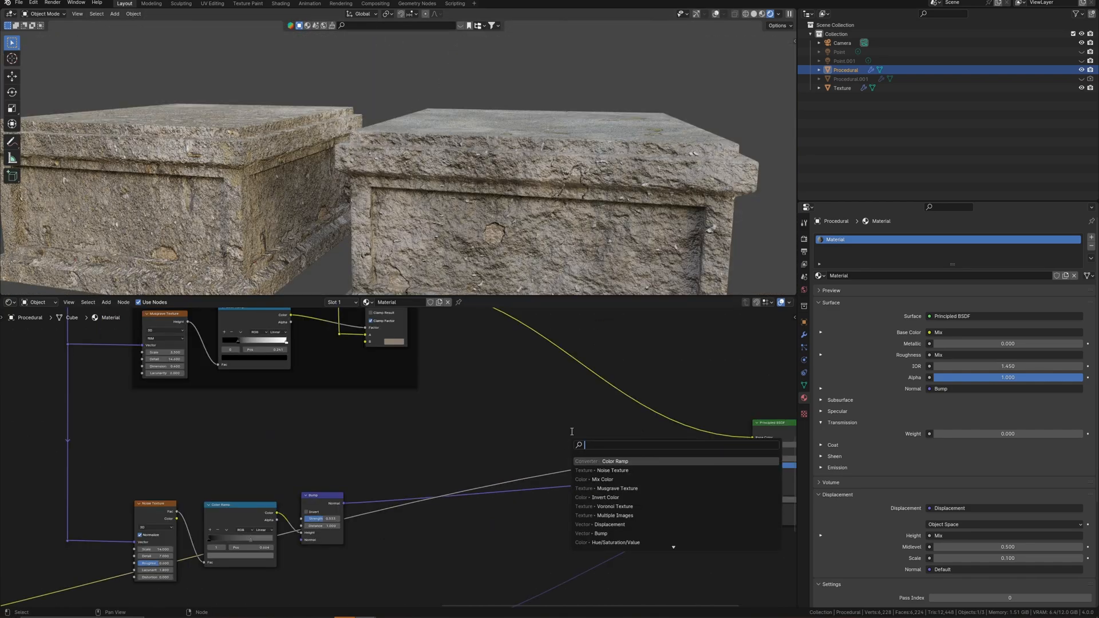
# Step: Give the roughness Hue/Saturation/Value node Value 1.27 and Fac 1.0
pyautogui.click(615, 542)
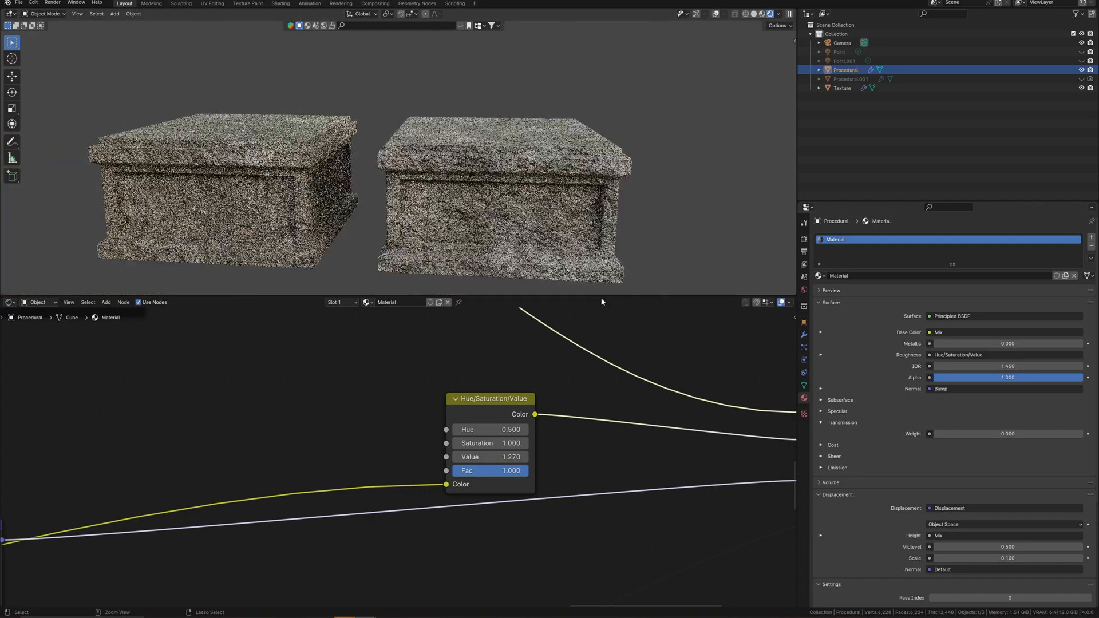
pyautogui.scroll(-3)
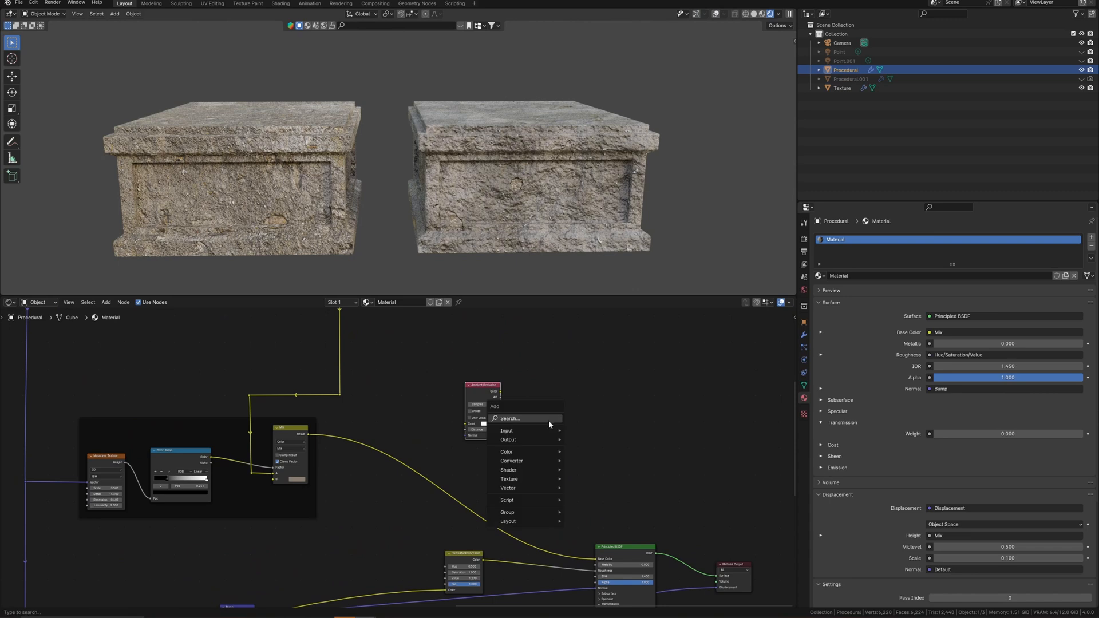
# Step: Place a Color Ramp node and feed it from the Ambient Occlusion output
pyautogui.write('c')
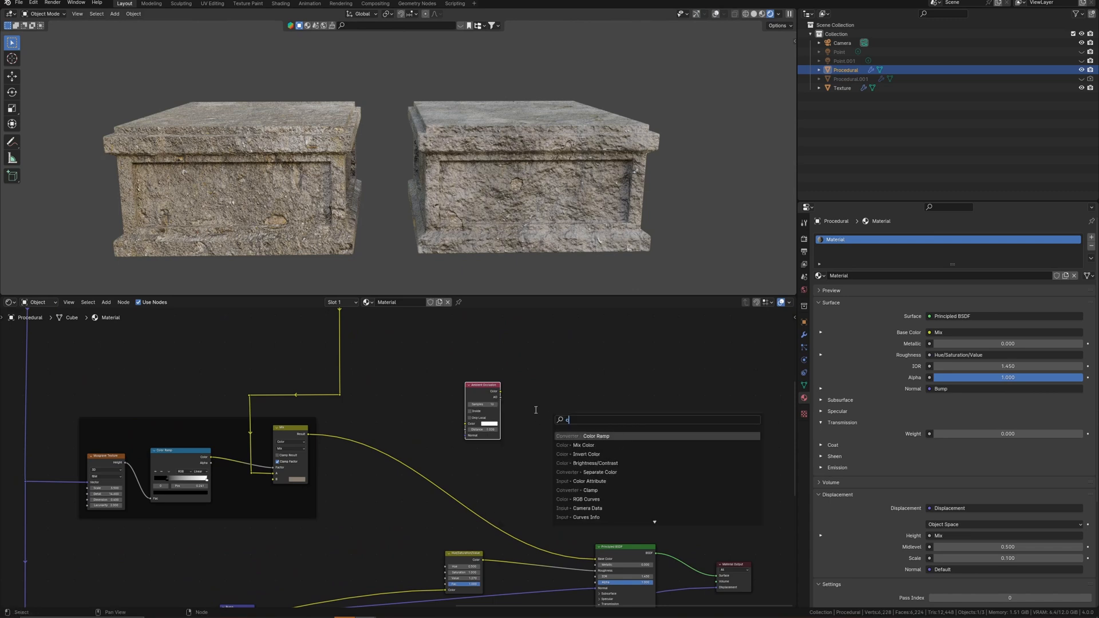
pyautogui.click(597, 435)
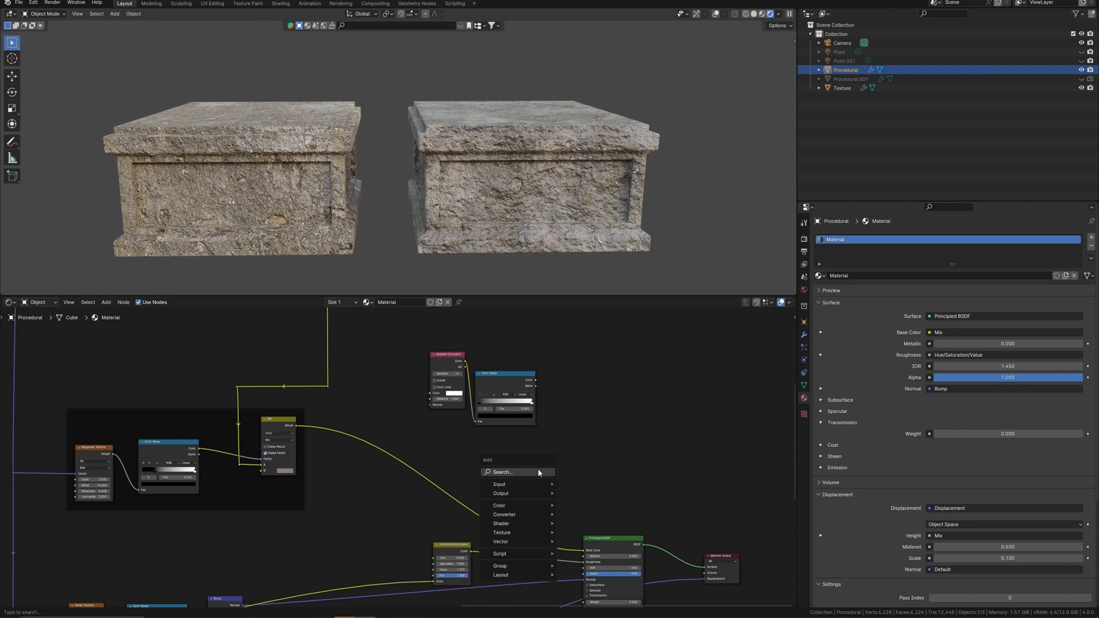
pyautogui.press('Escape')
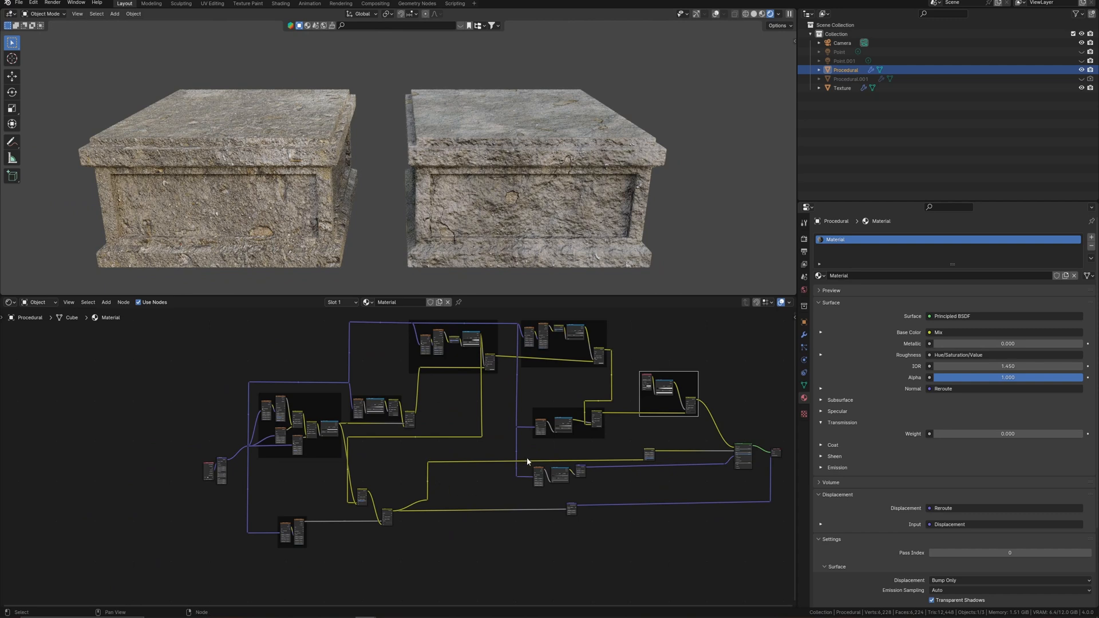
pyautogui.moveTo(752, 330)
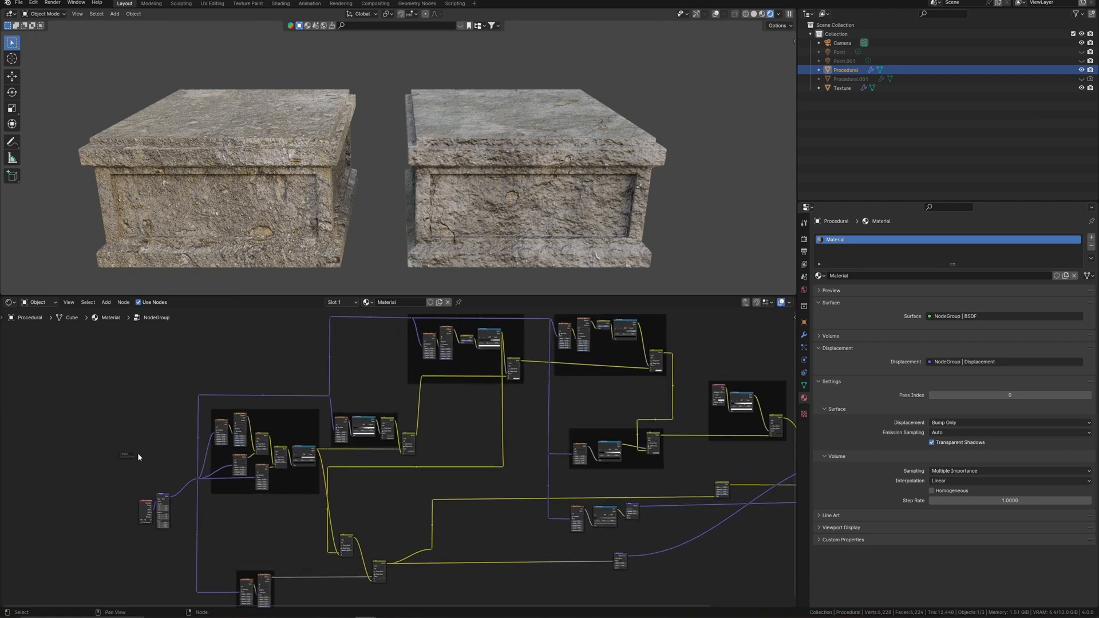
# Step: Wire internal sockets to Group Input and rename the exposed colour, scale, roughness and bump inputs
pyautogui.scroll(-3)
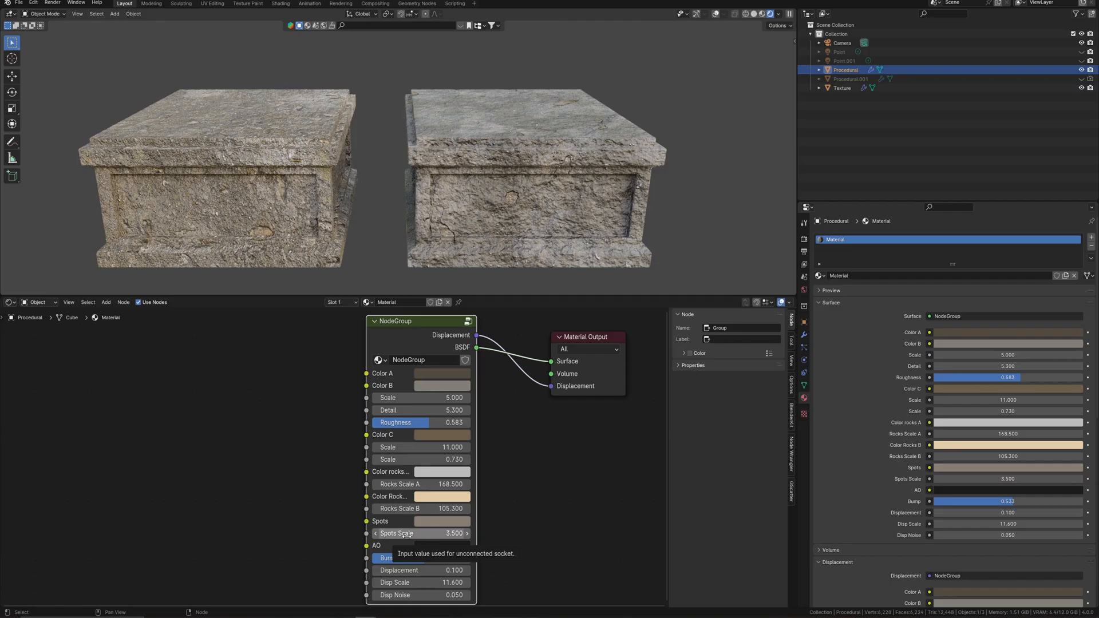
pyautogui.moveTo(433, 379)
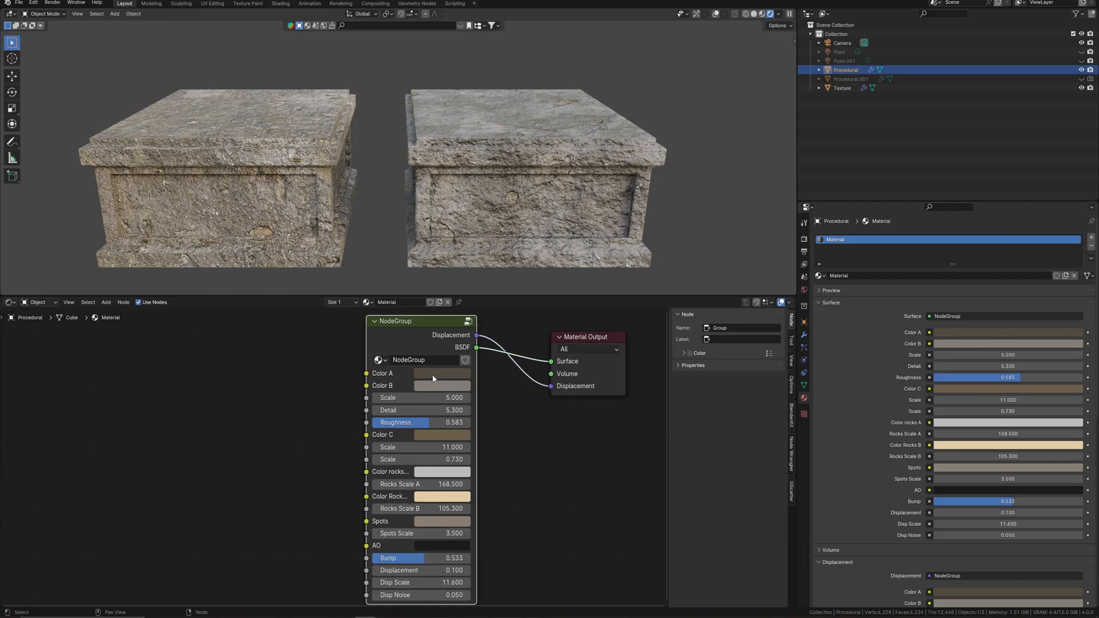
# Step: Assign the Tile Stone material from the procedural library's Asset Browser to the plane
pyautogui.click(443, 373)
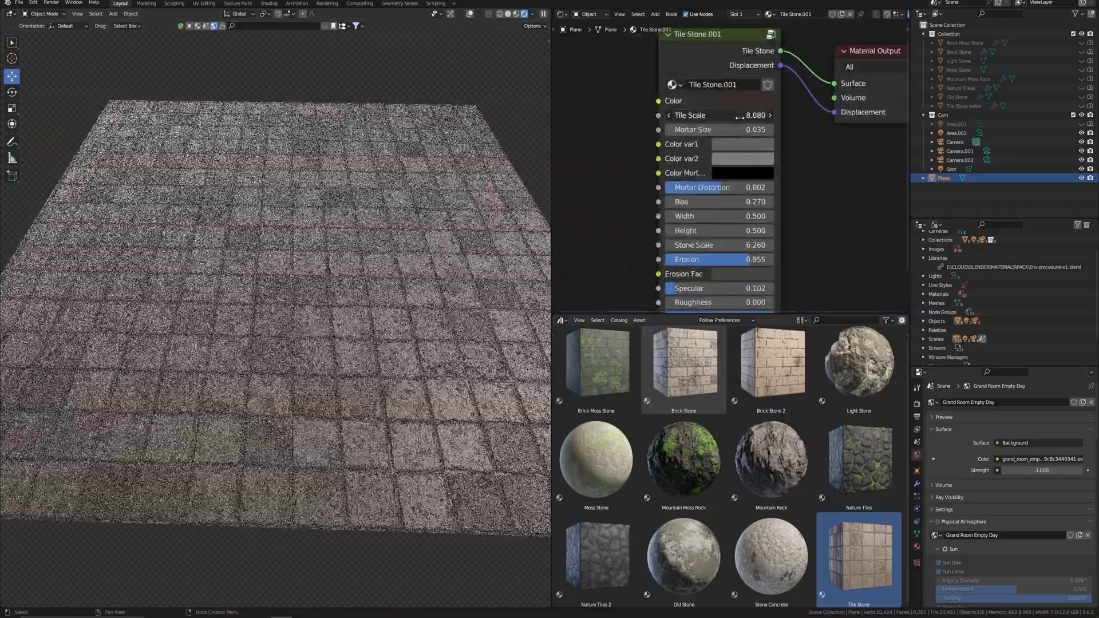
# Step: Lower Tile Scale and Stone Scale, change a tile colour, then apply Brick Stone to the plane
pyautogui.moveTo(722, 115); pyautogui.dragTo(694, 115)
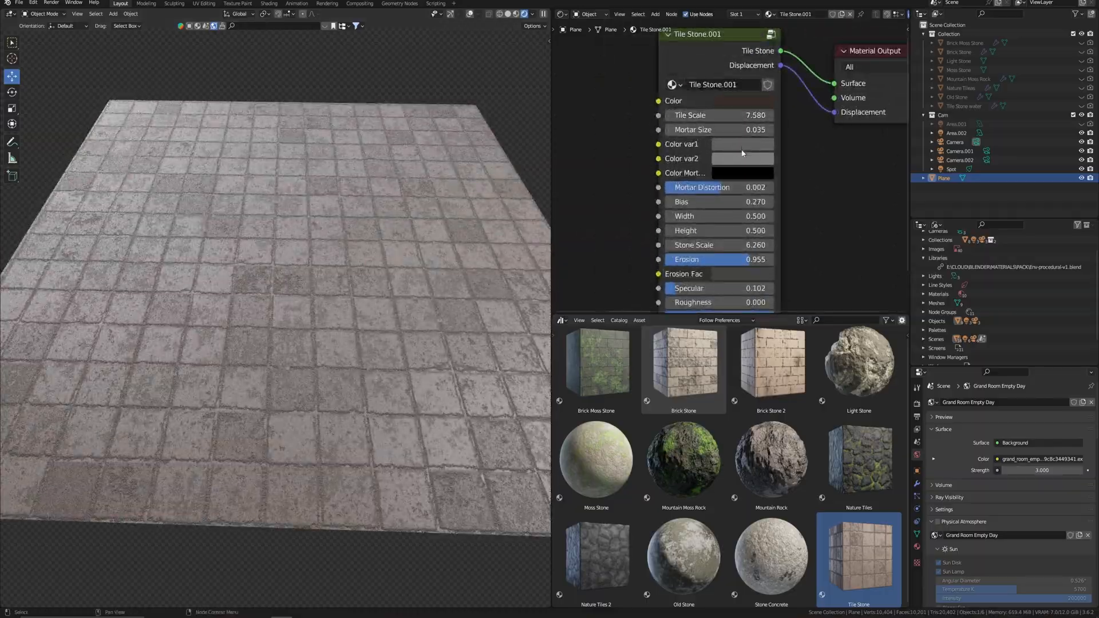
pyautogui.click(743, 173)
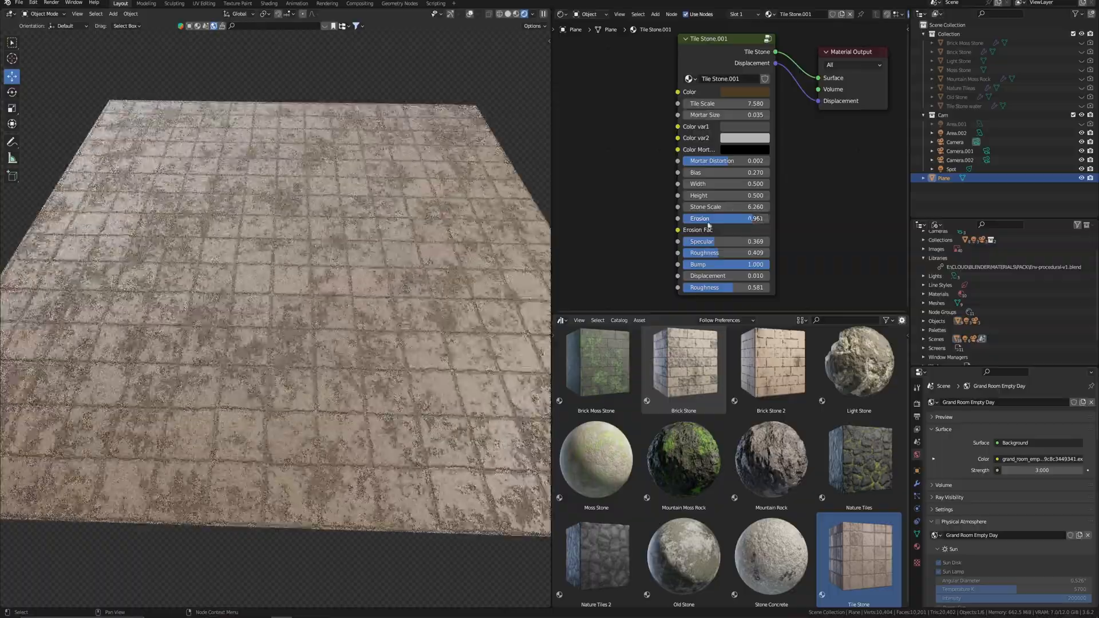
pyautogui.click(725, 206)
pyautogui.write('1.060')
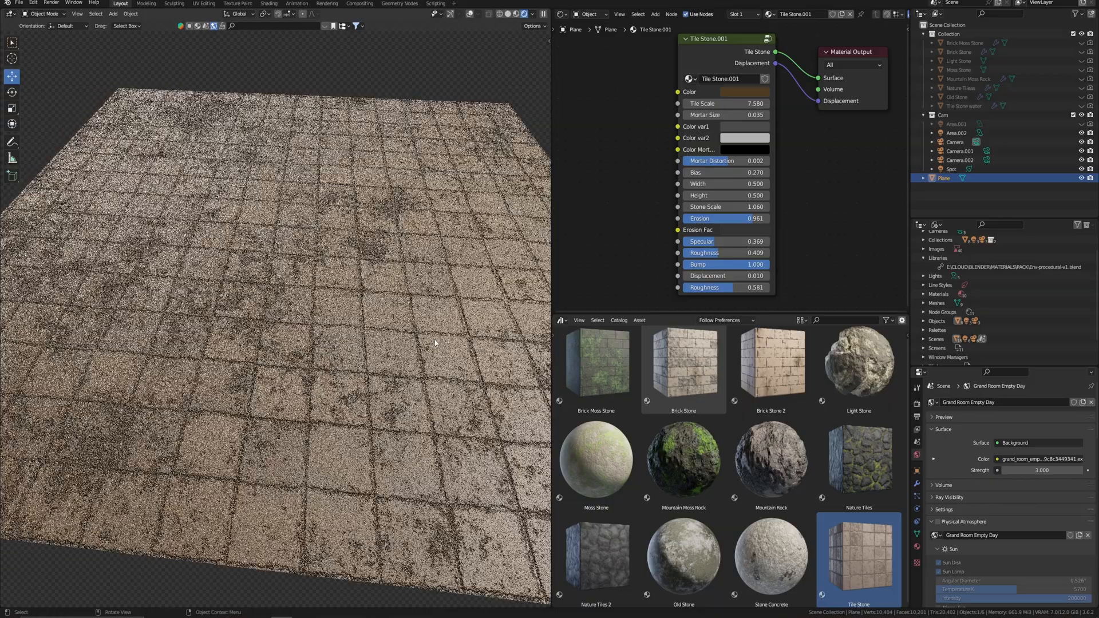
pyautogui.click(725, 206)
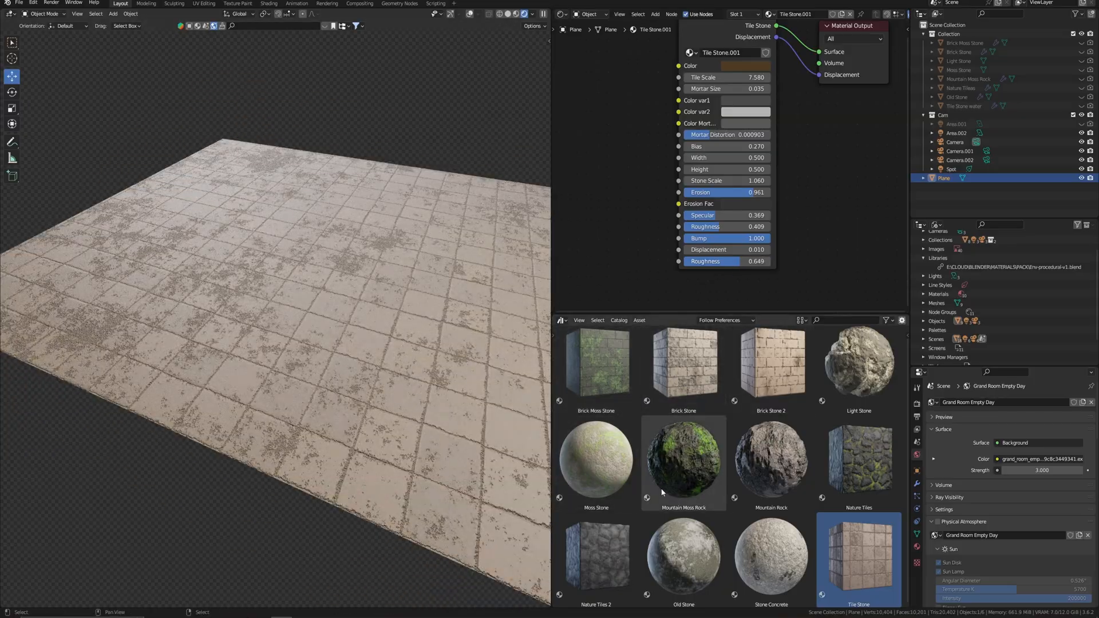
pyautogui.doubleClick(683, 368)
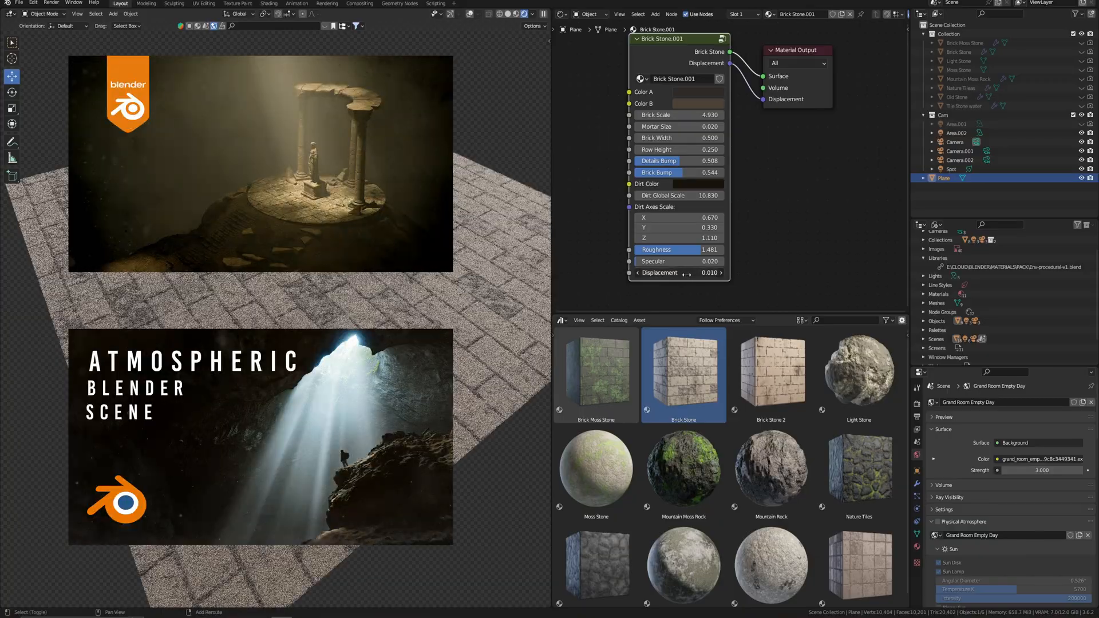
# Step: Widen the Brick Stone mortar, then apply Brick Moss Stone to the plane
pyautogui.moveTo(677, 115); pyautogui.dragTo(662, 114)
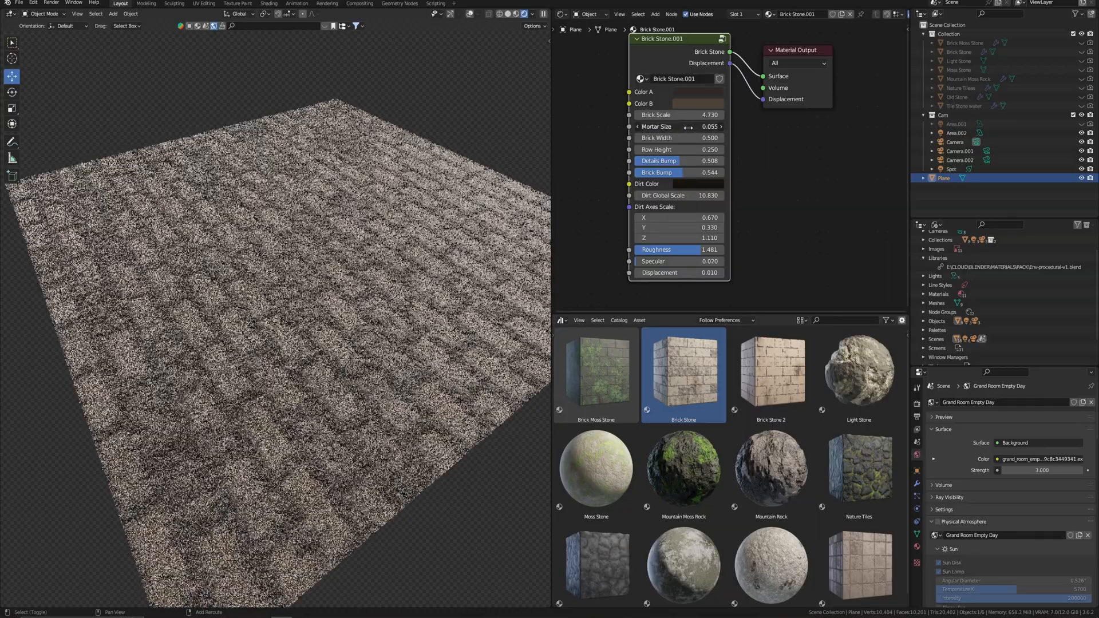
pyautogui.click(678, 126)
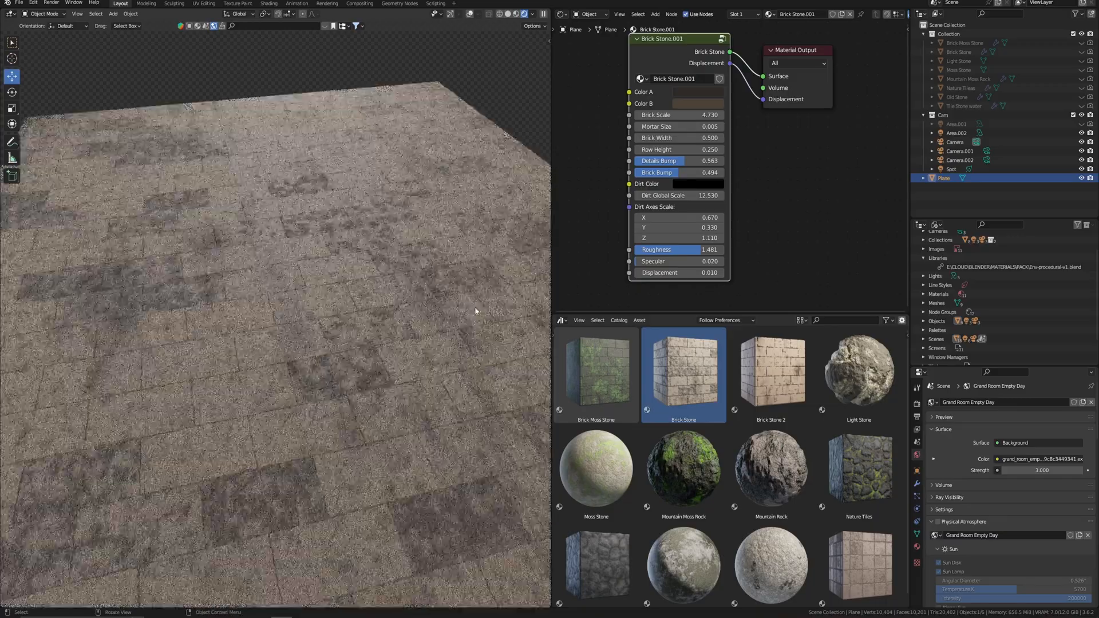
pyautogui.click(596, 372)
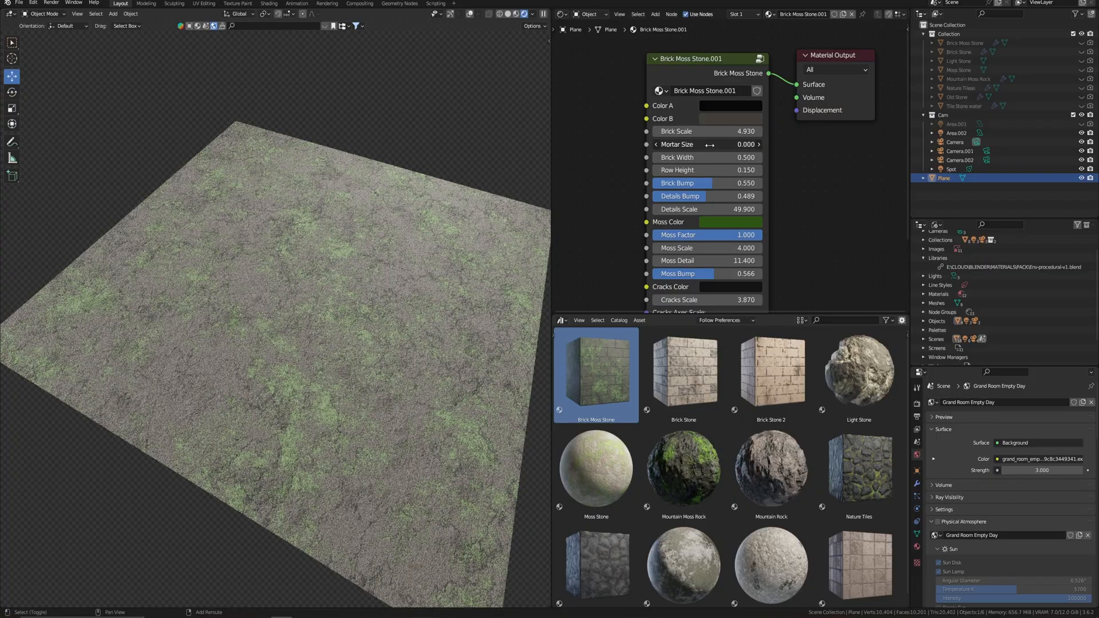
pyautogui.moveTo(709, 144)
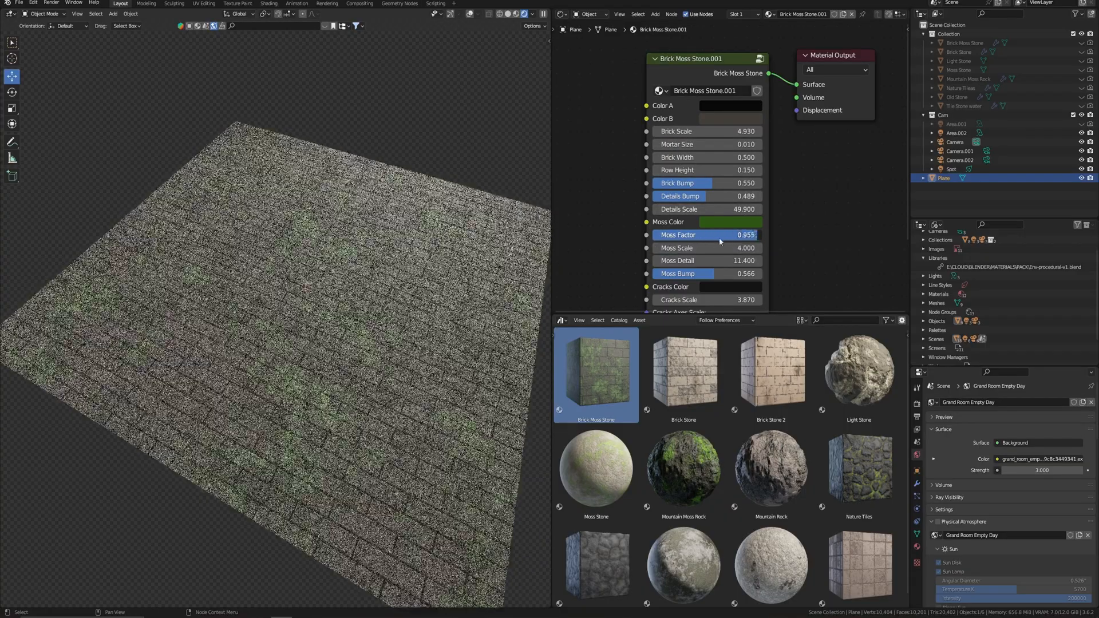
# Step: Adjust Brick Moss Stone's moss amount and edit the cracks scale value
pyautogui.click(706, 247)
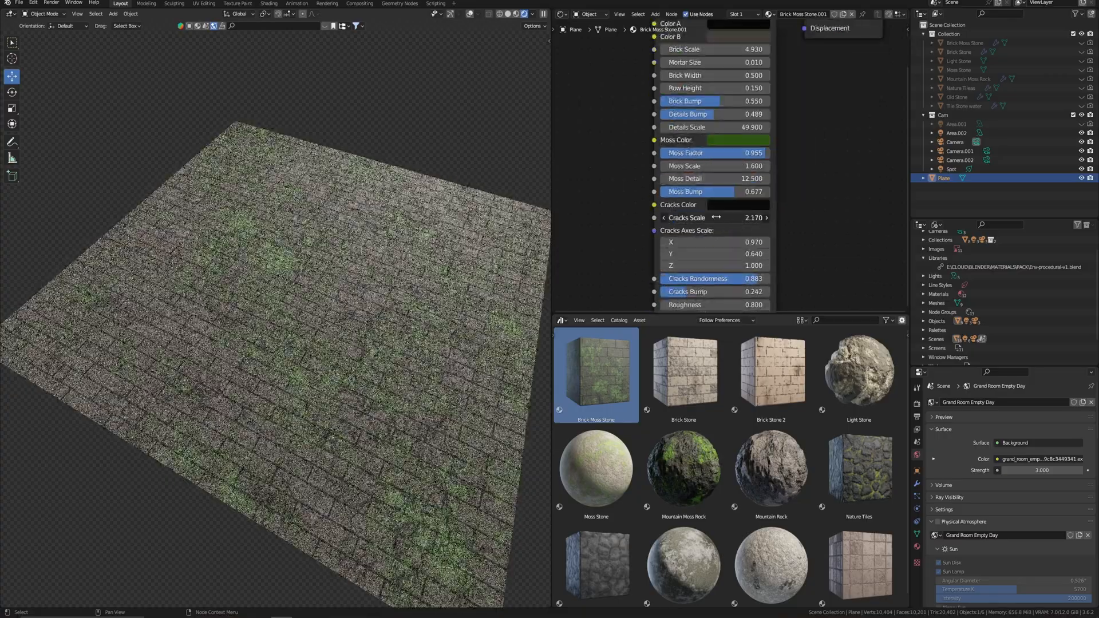
pyautogui.doubleClick(683, 468)
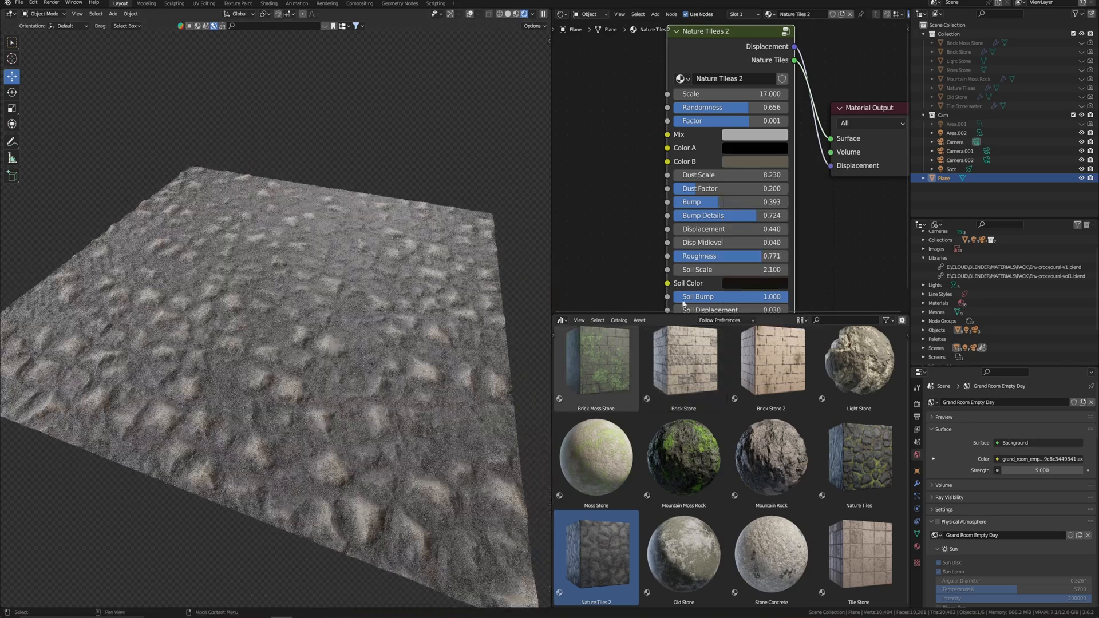
# Step: Open the colour picker on a Nature Tiles 2 tile colour swatch
pyautogui.click(755, 147)
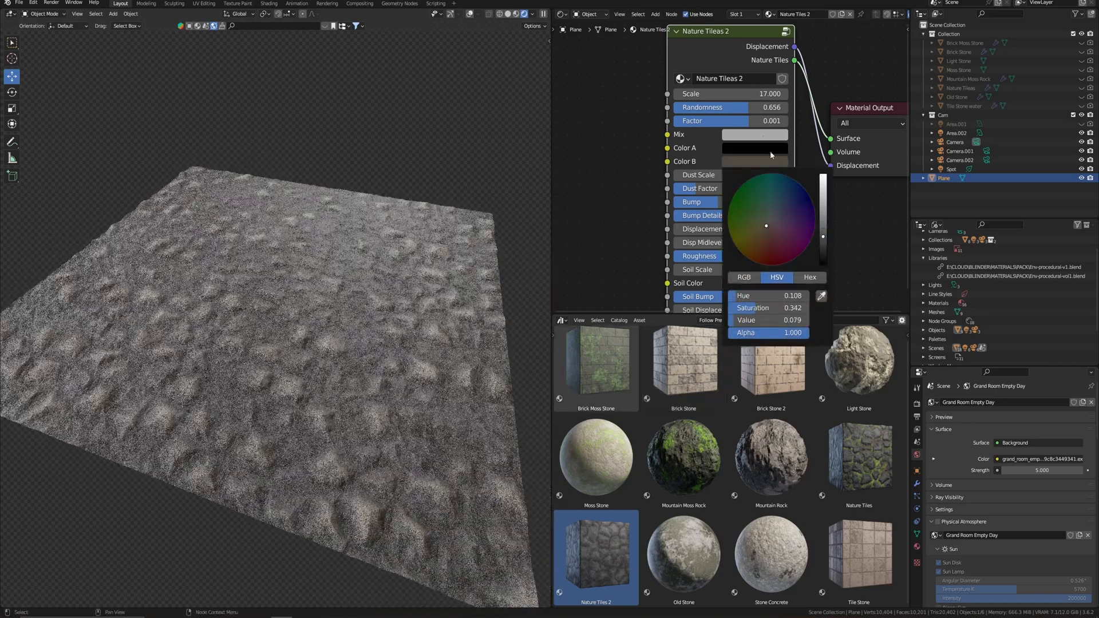